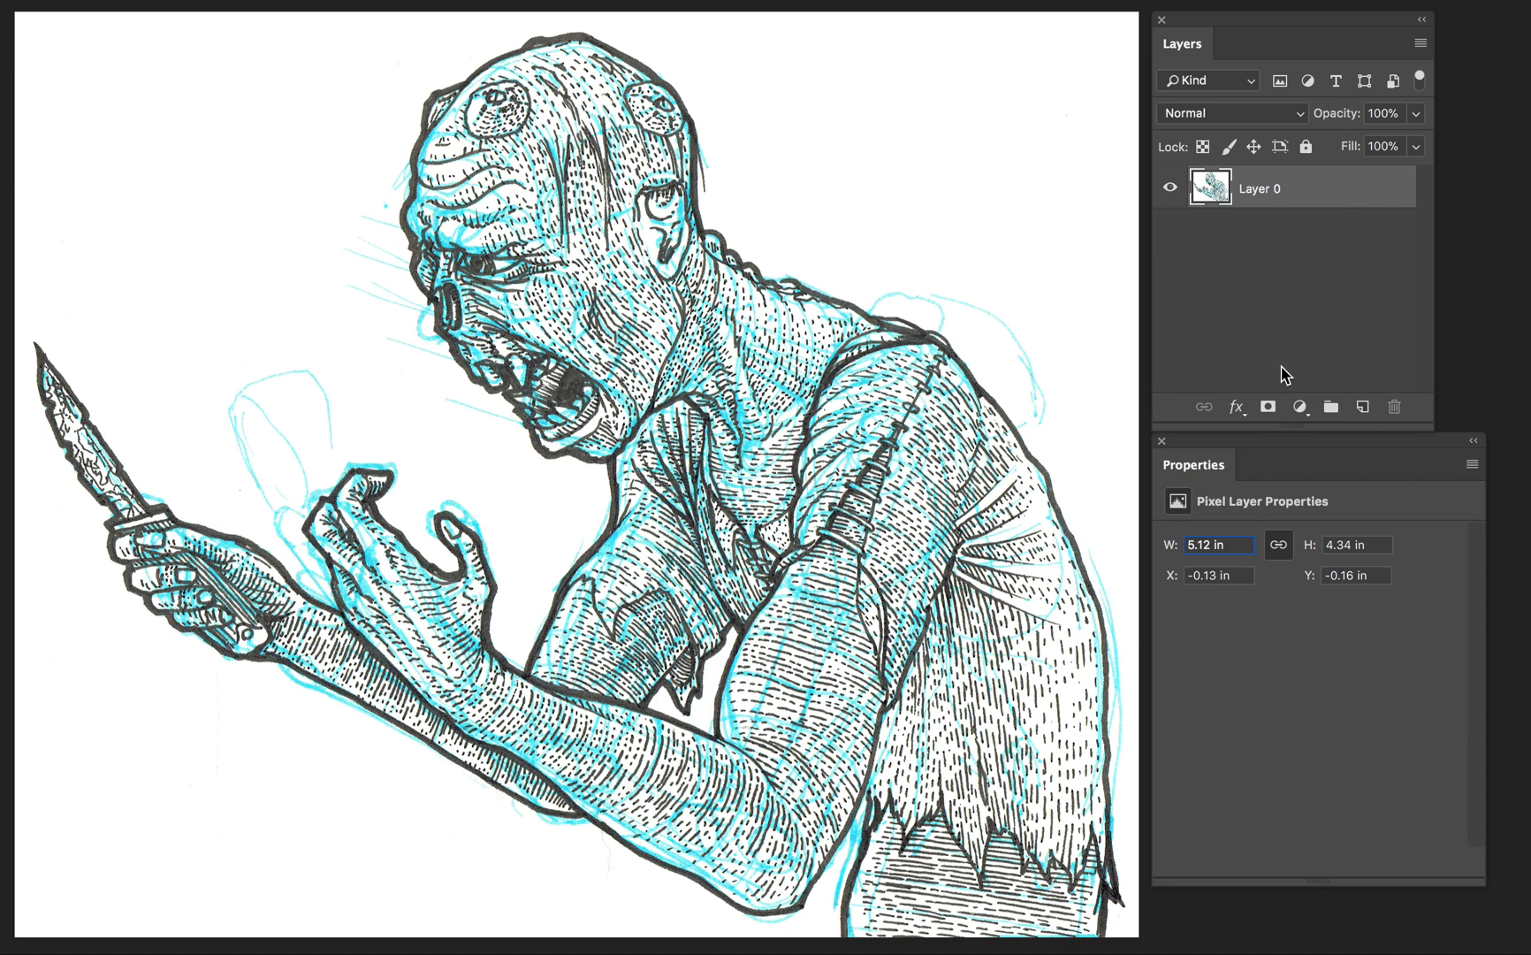
mouse_move(1300, 407)
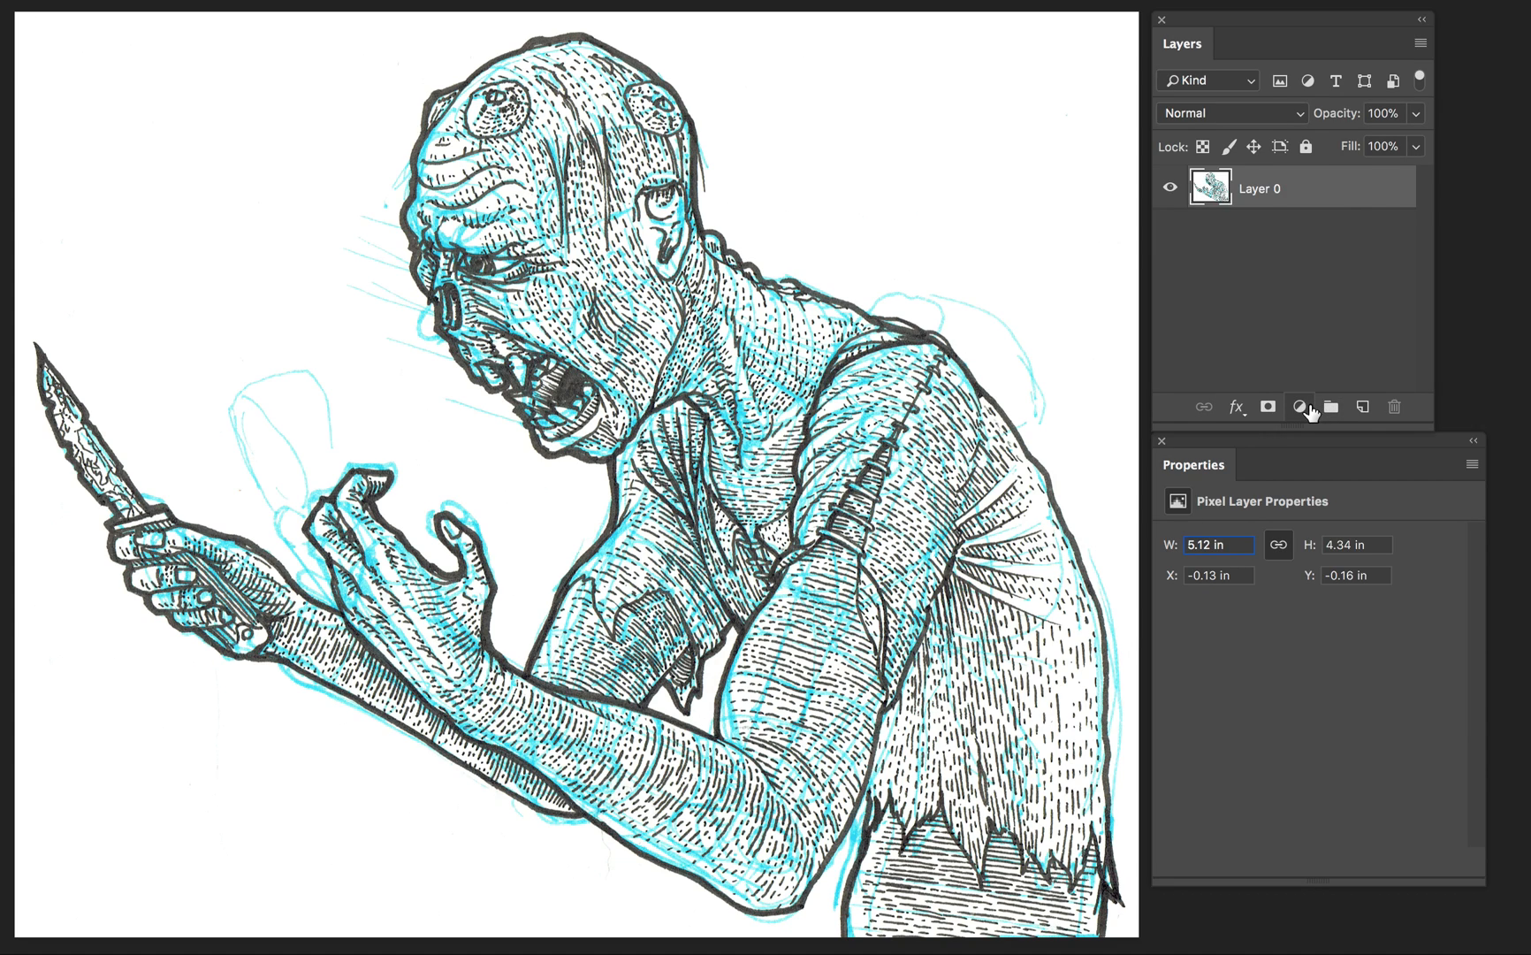
mouse_move(1314, 420)
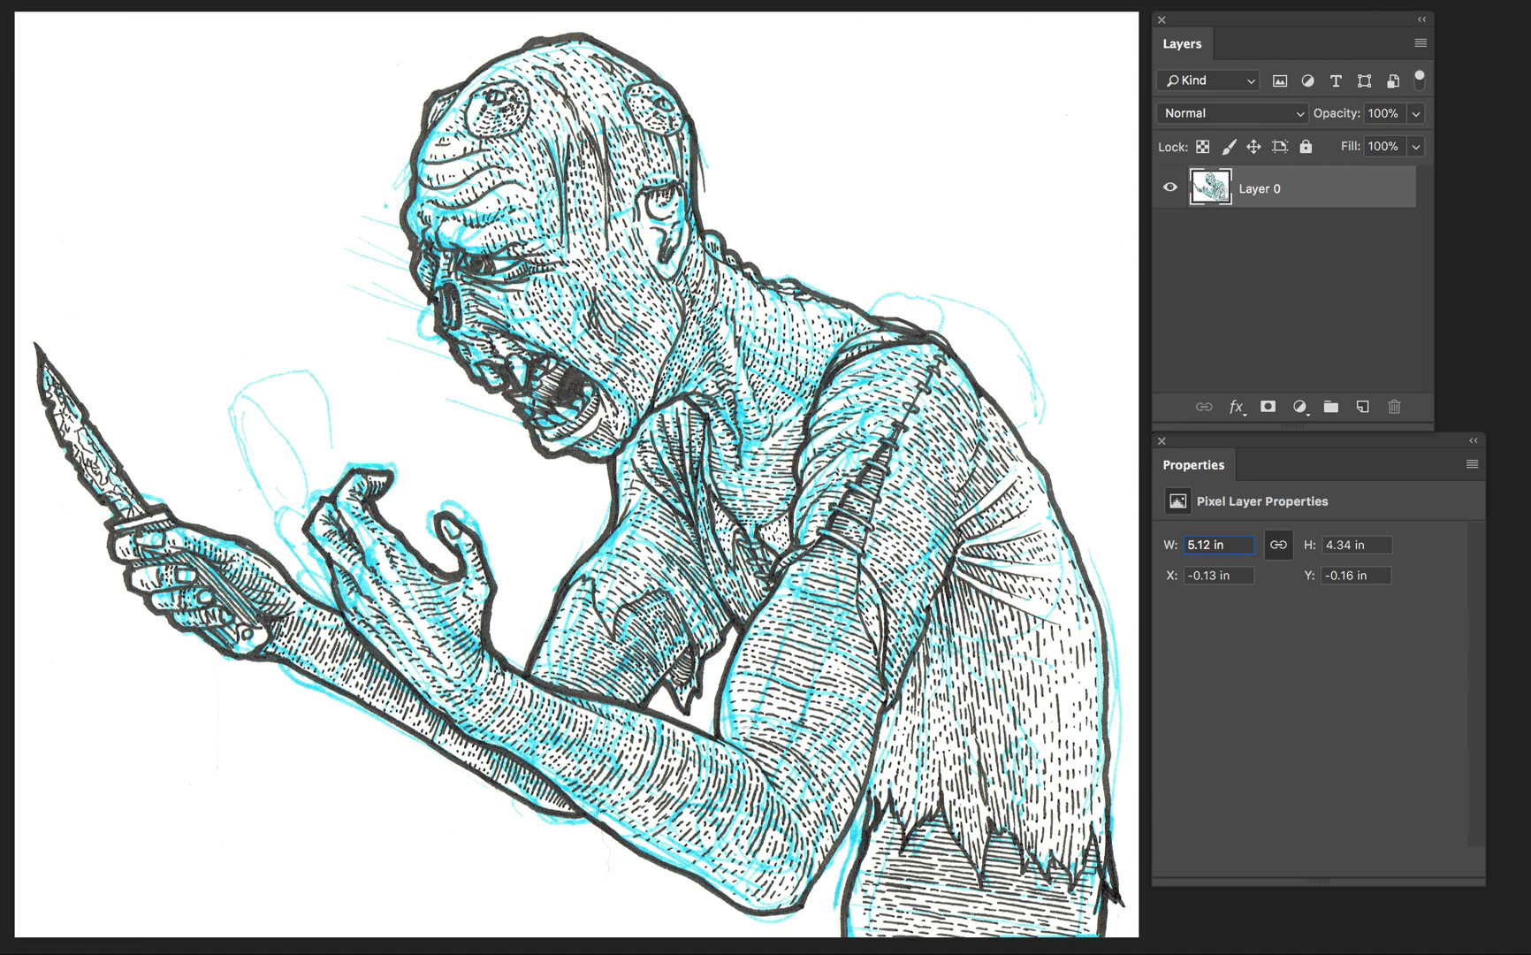
mouse_move(1337, 365)
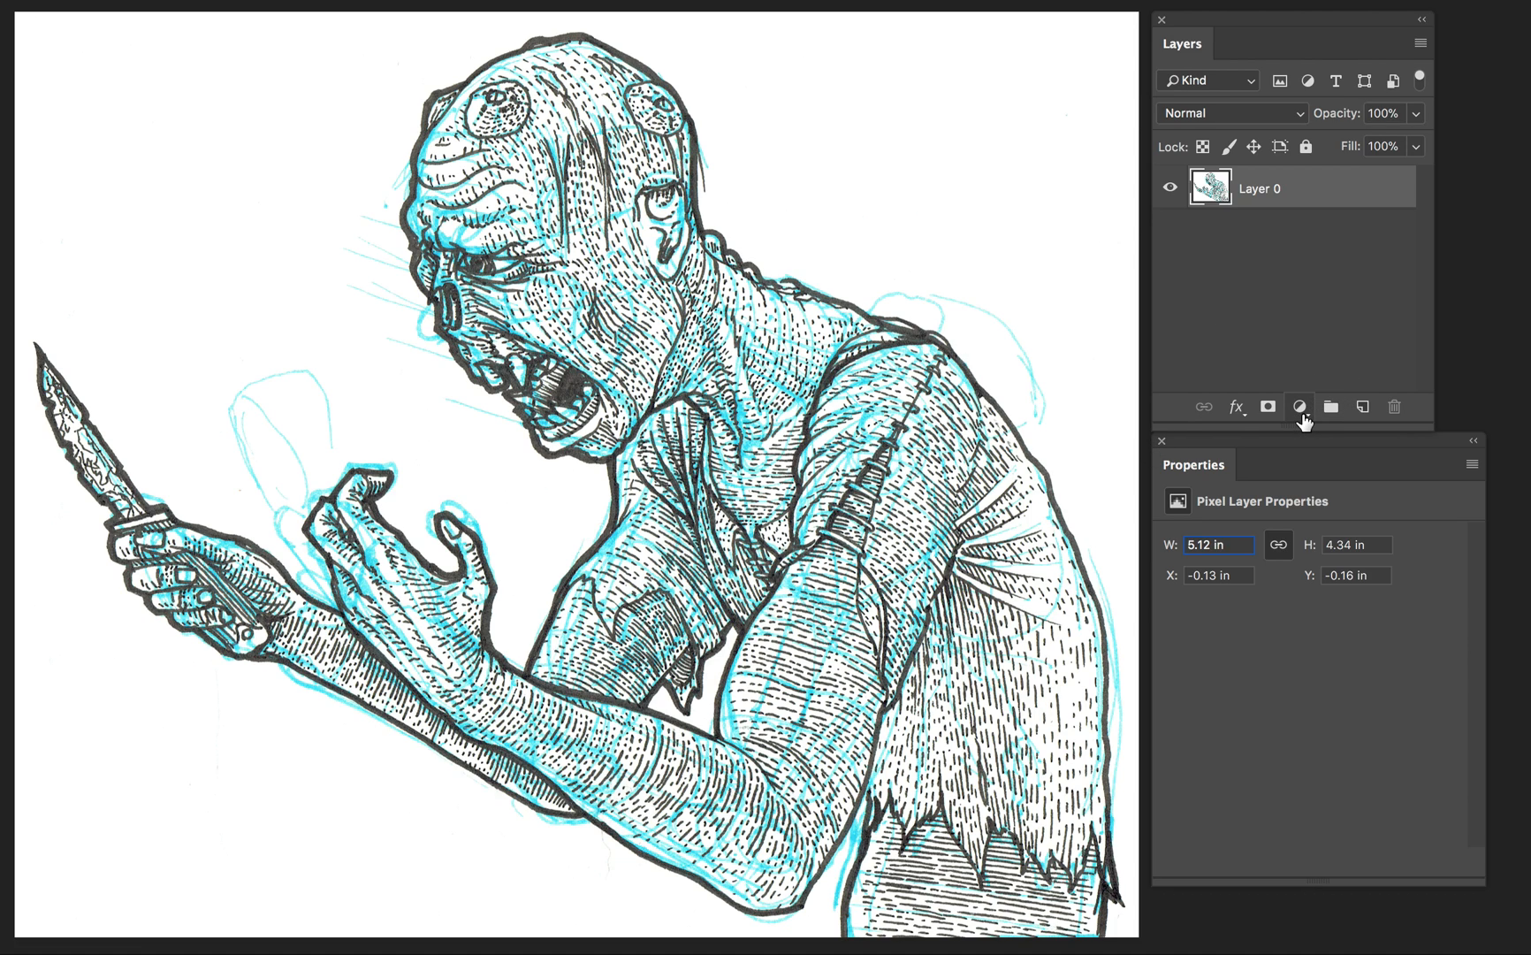
- Add a Levels adjustment layer with the black input point raised to about 89
left_click(1300, 407)
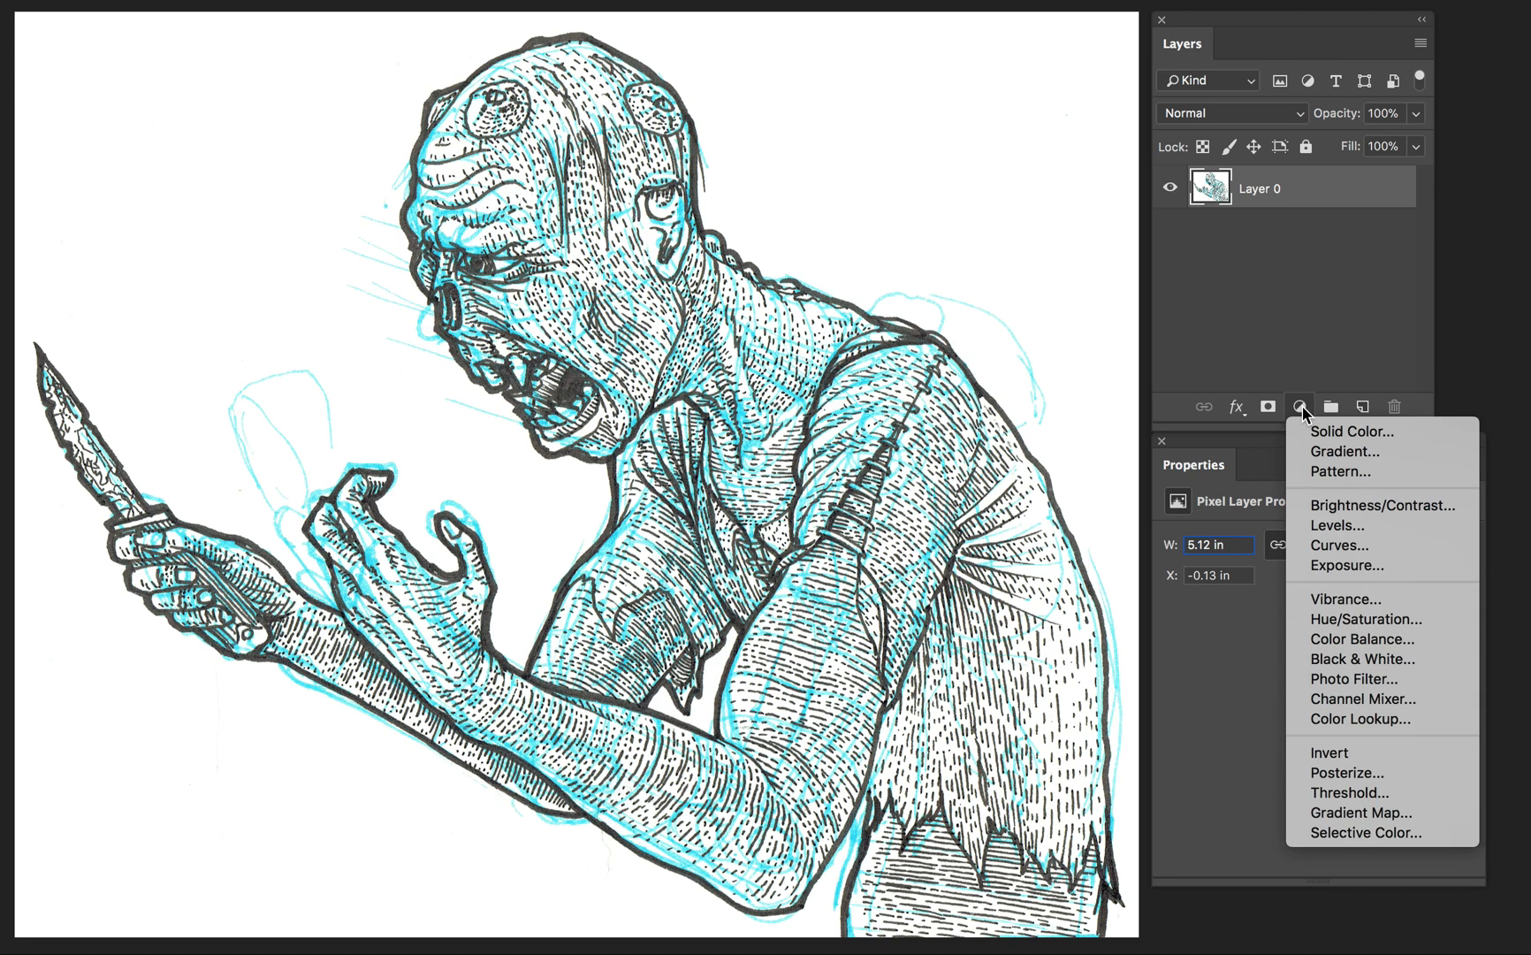
mouse_move(1345, 598)
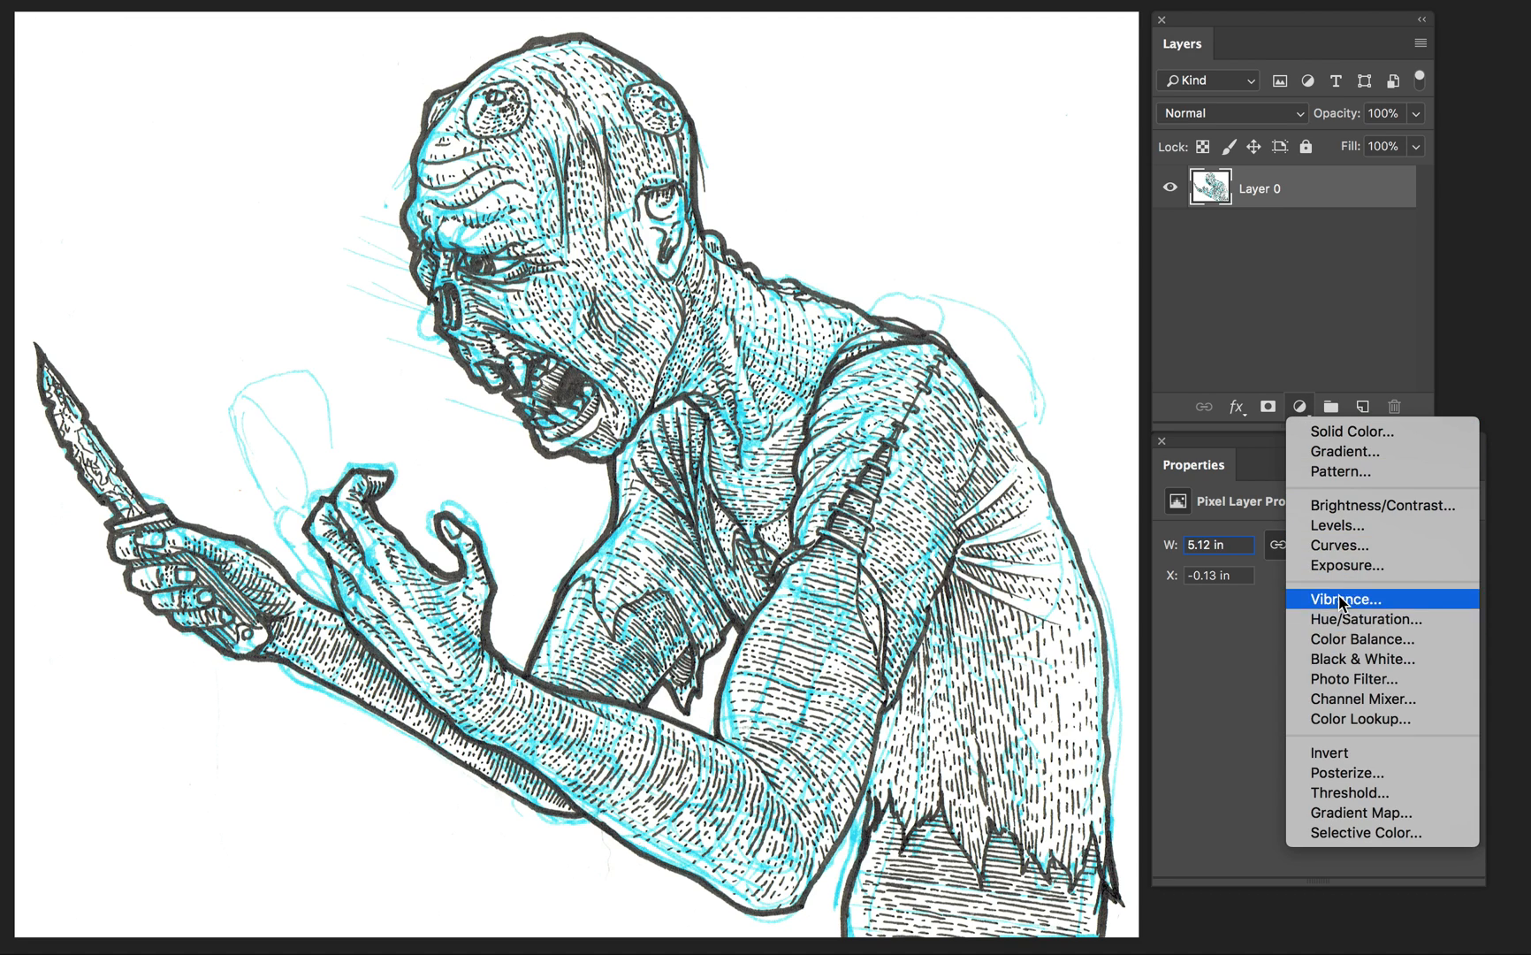
mouse_move(1340, 524)
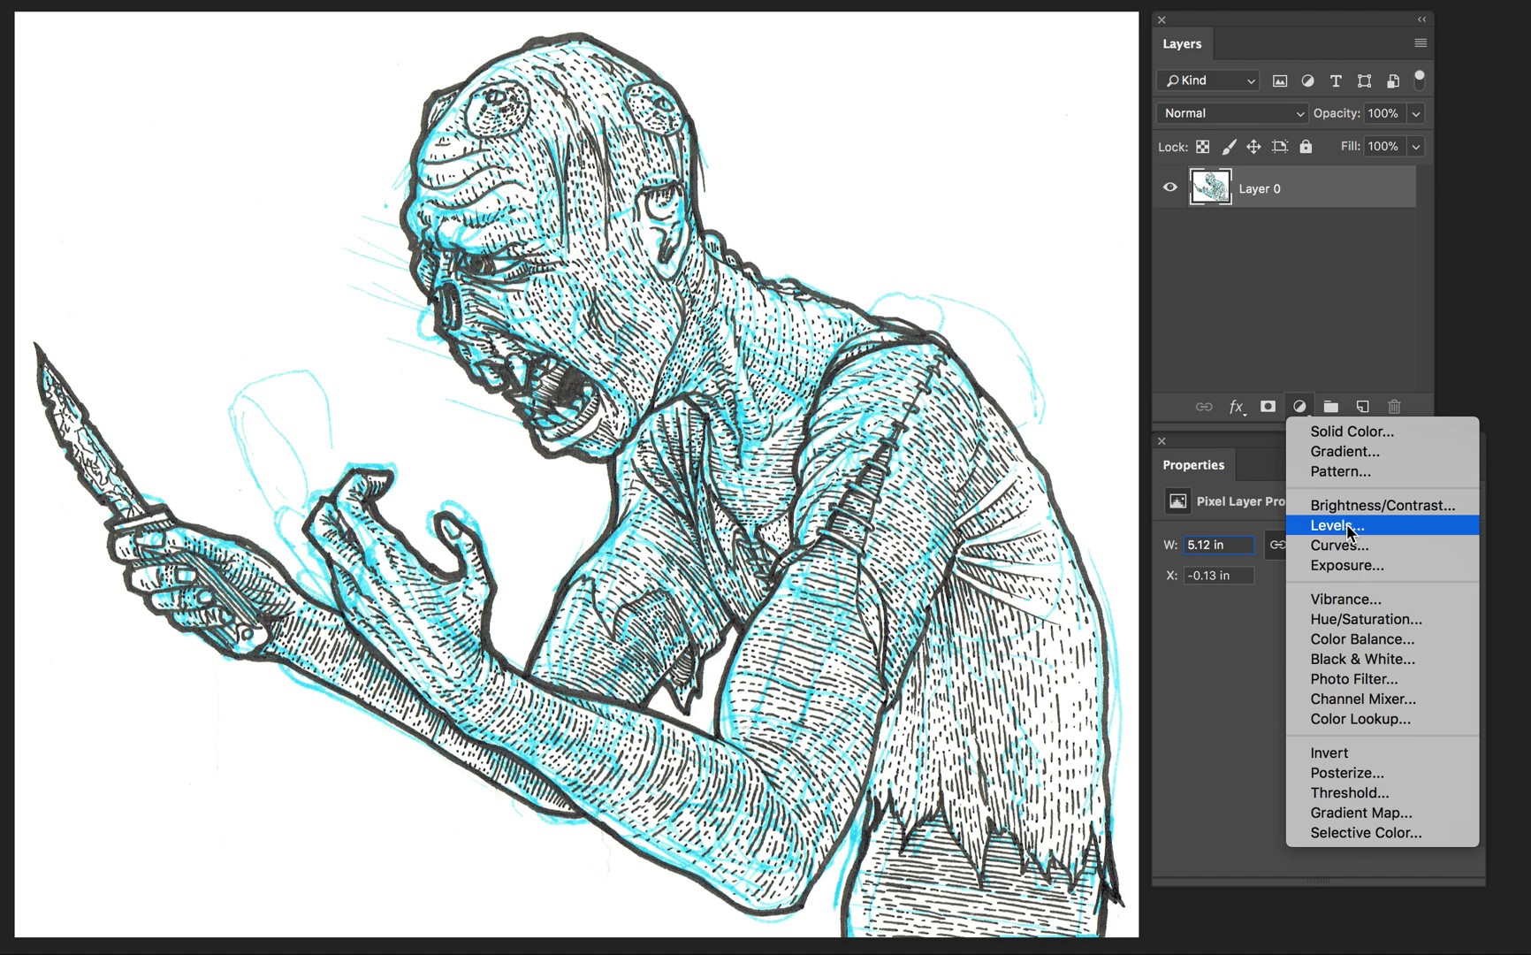
left_click(1340, 525)
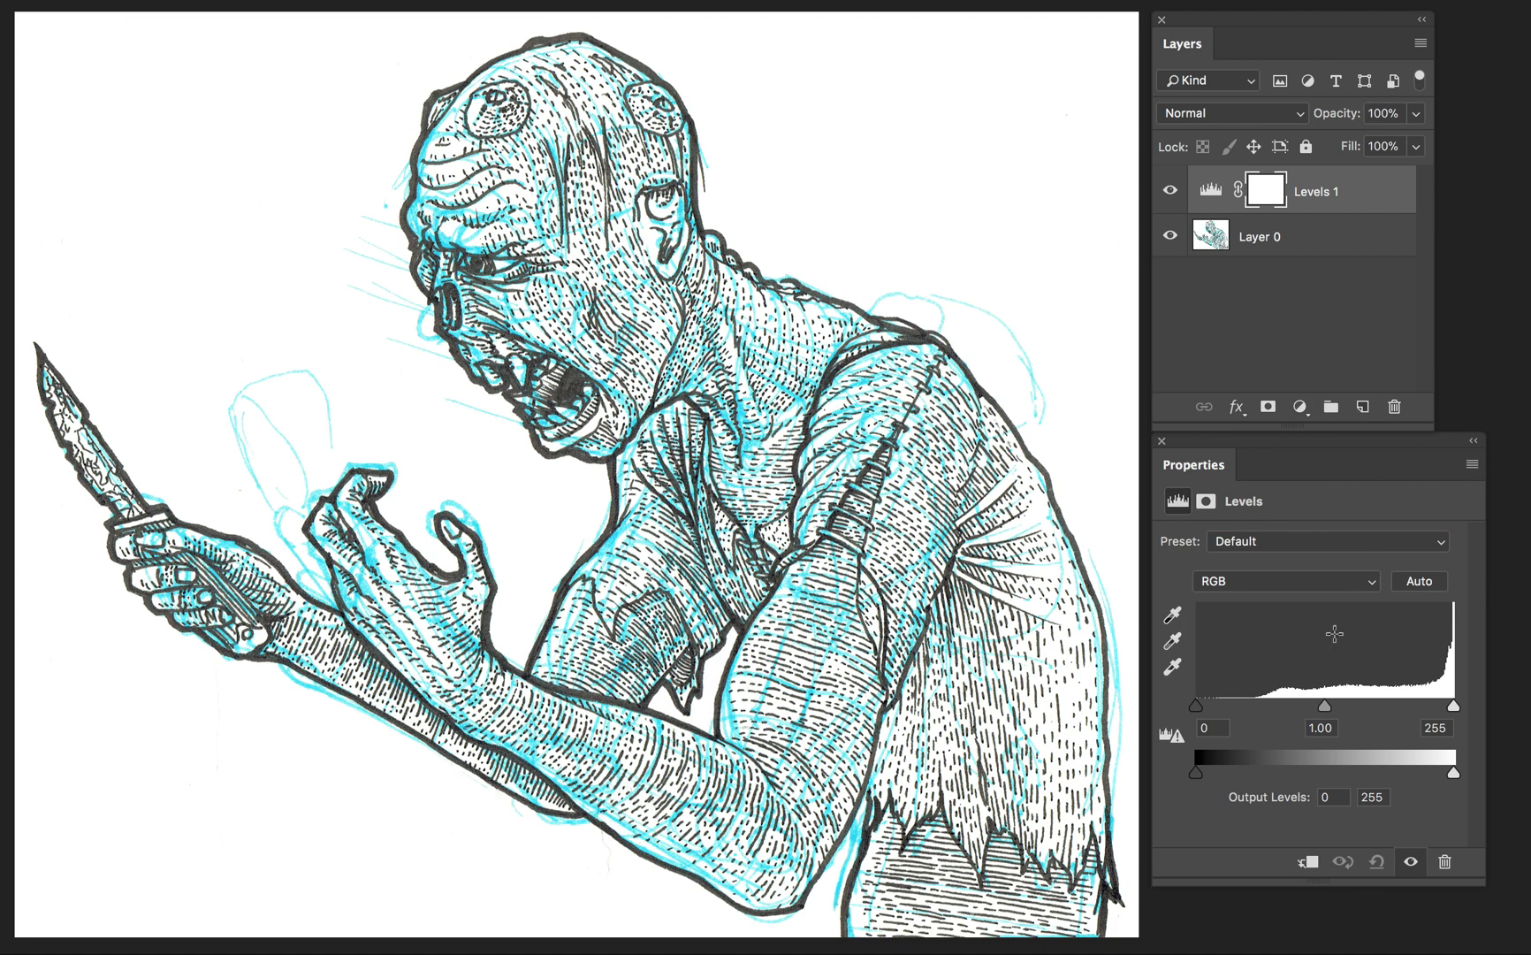
mouse_move(1436, 651)
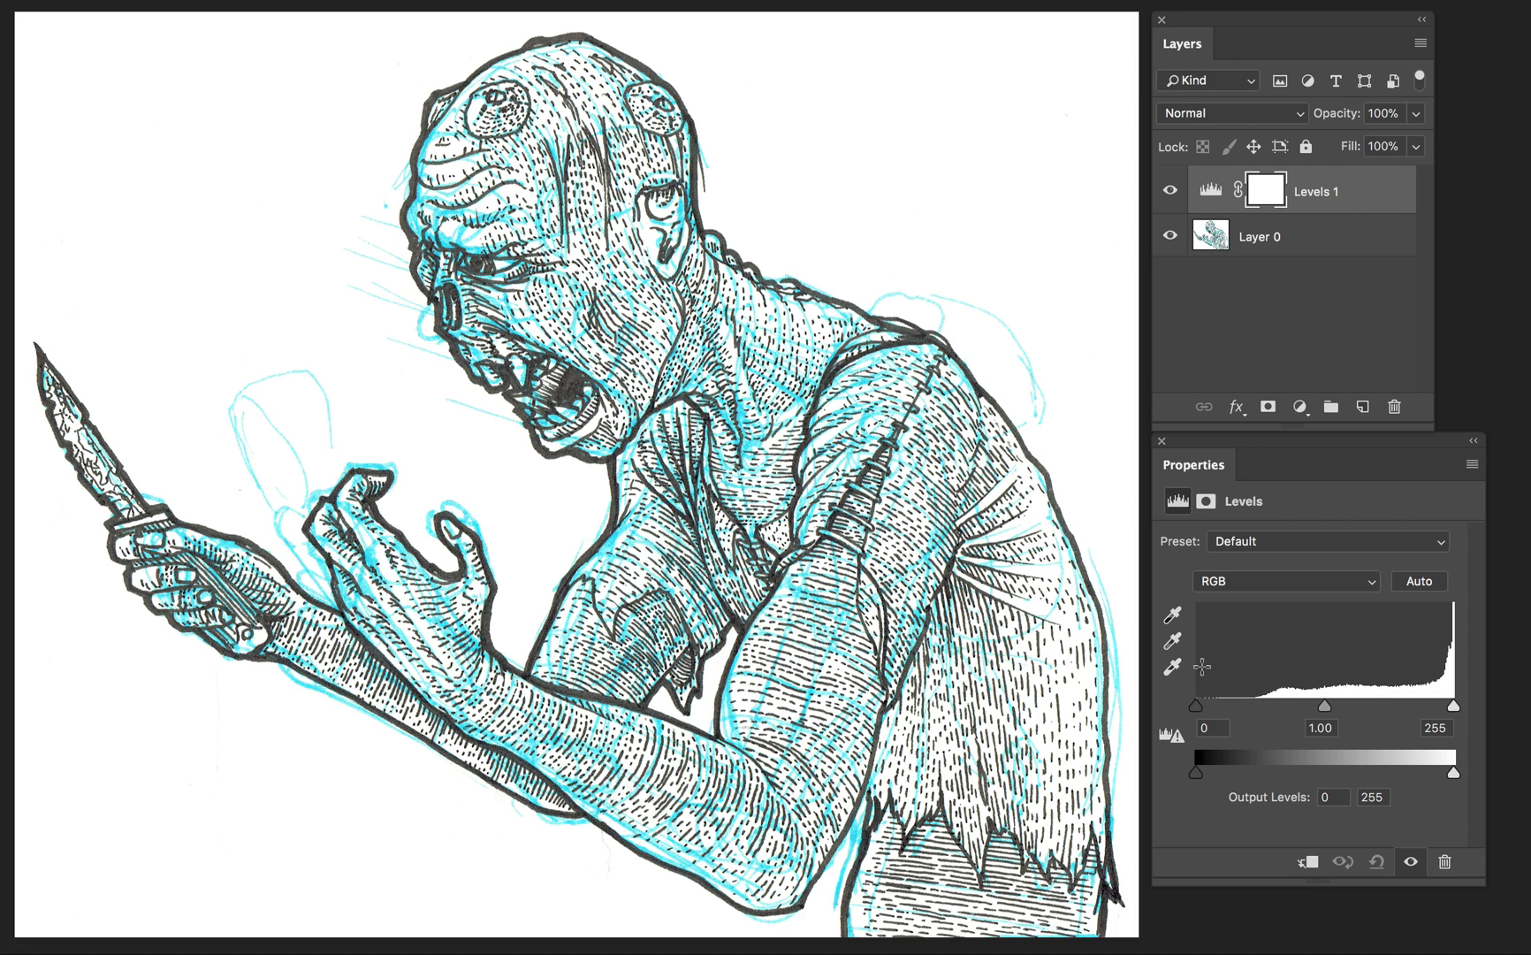
mouse_move(1238, 709)
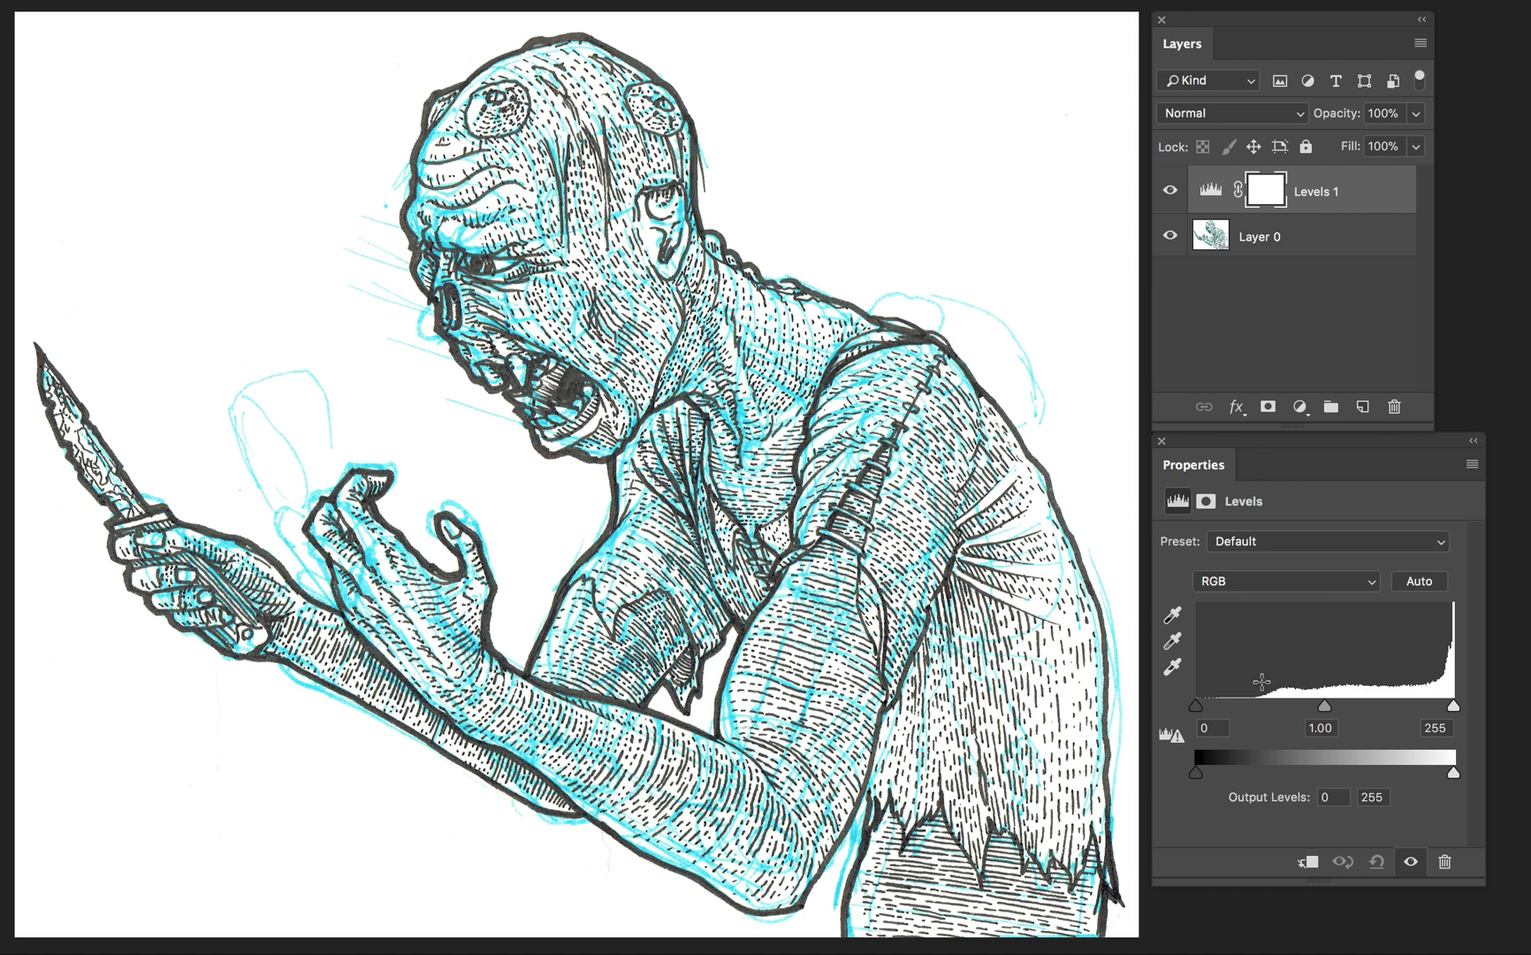
mouse_move(1276, 675)
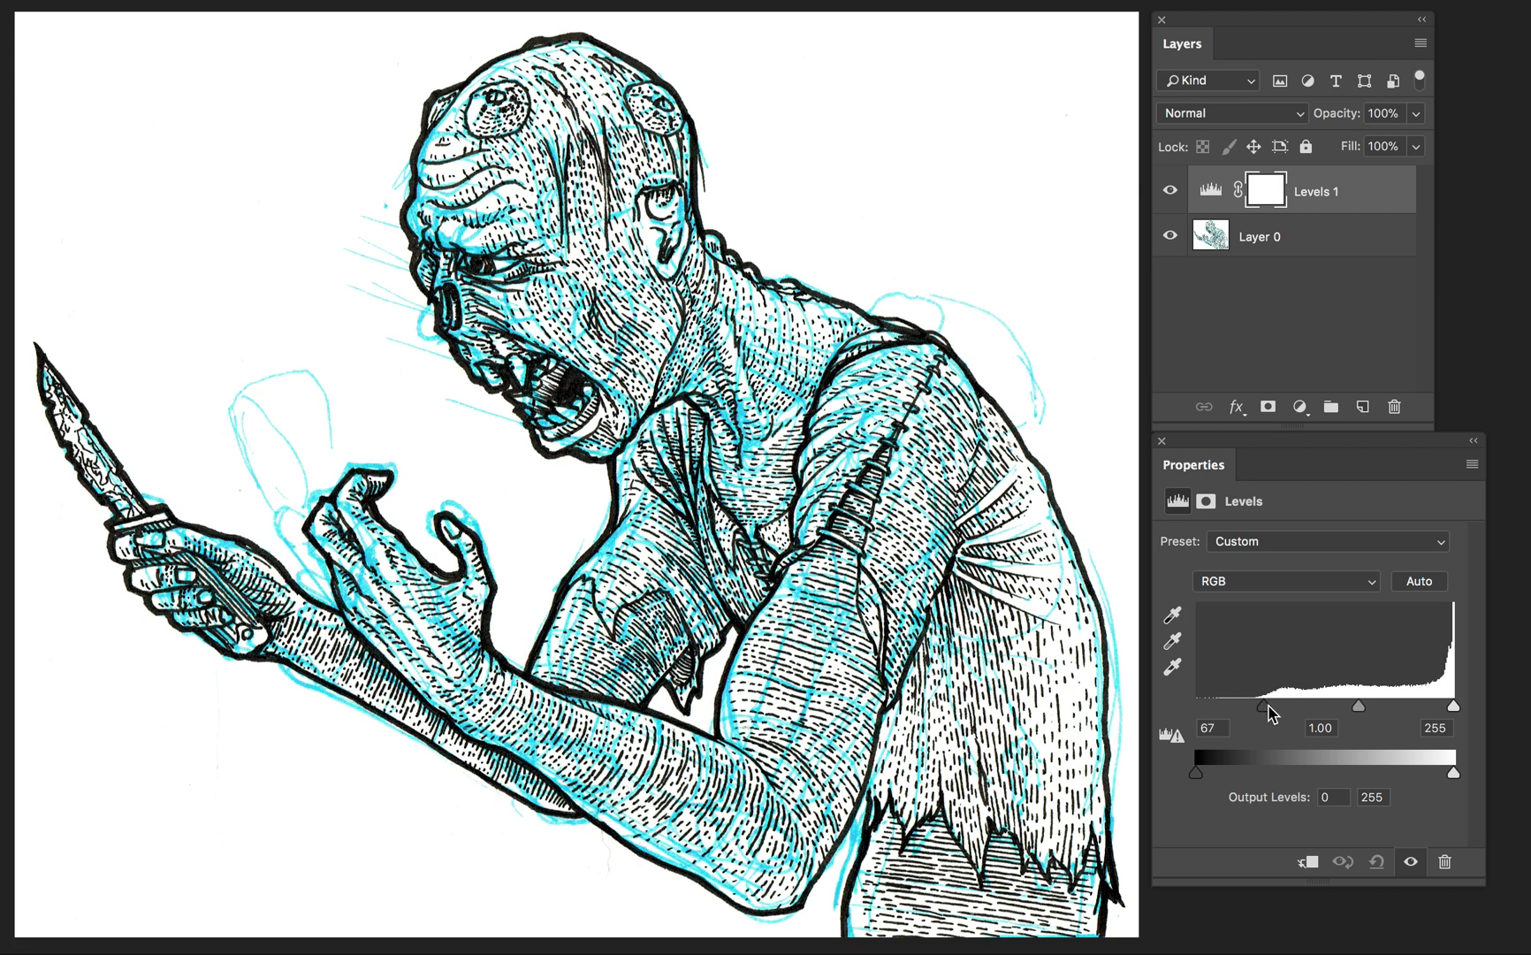
left_click_drag(1267, 705, 1289, 706)
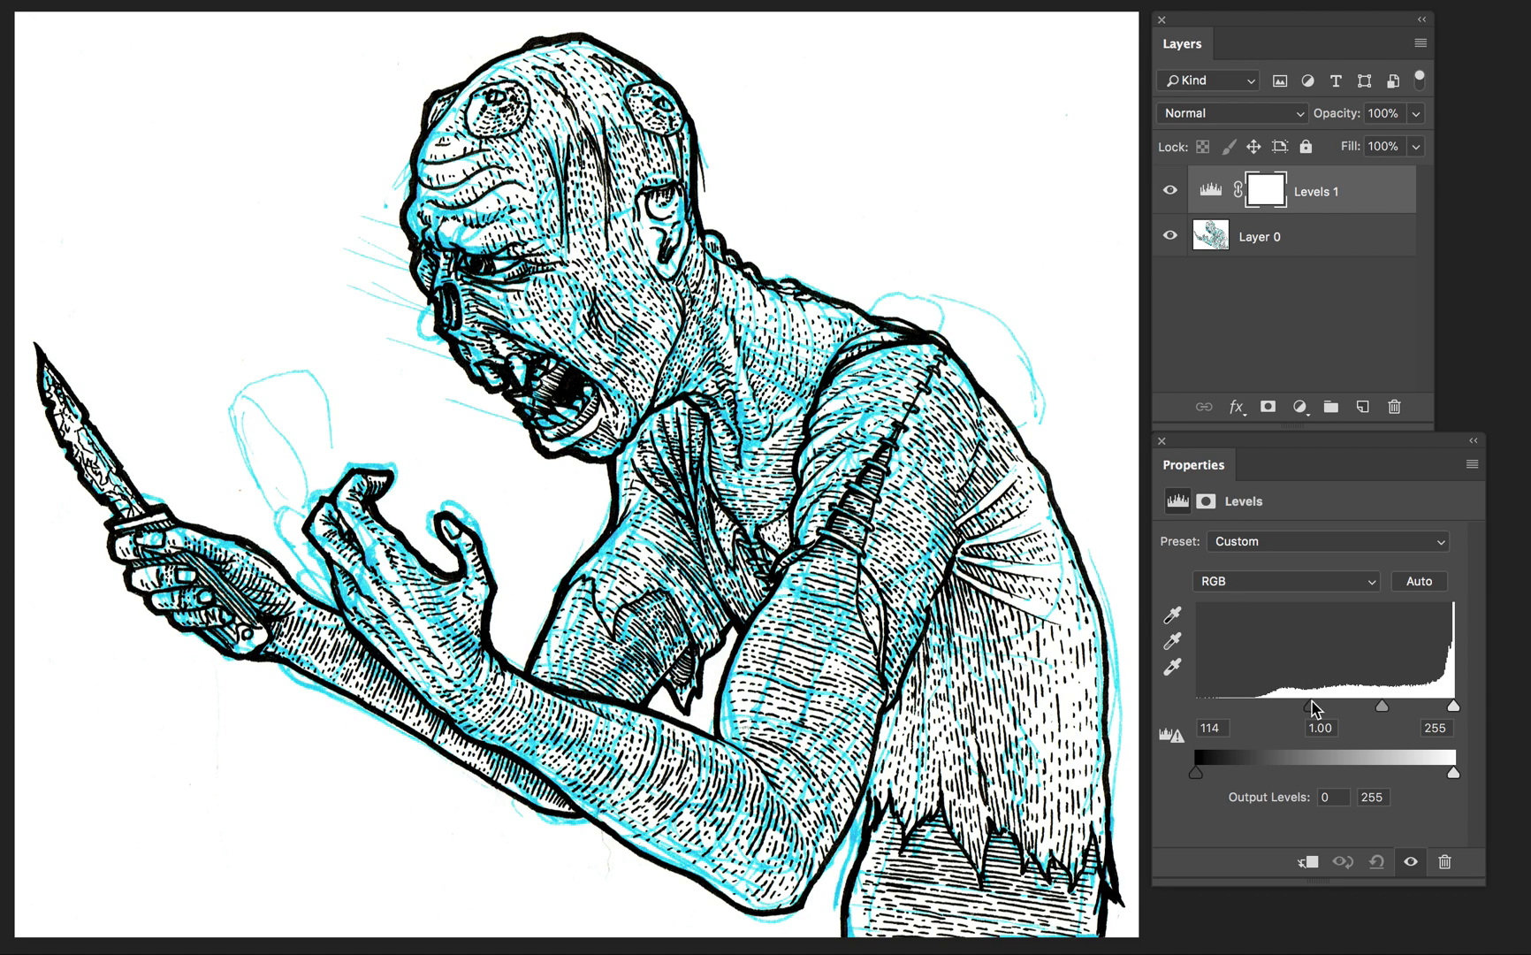
left_click_drag(1315, 706, 1289, 706)
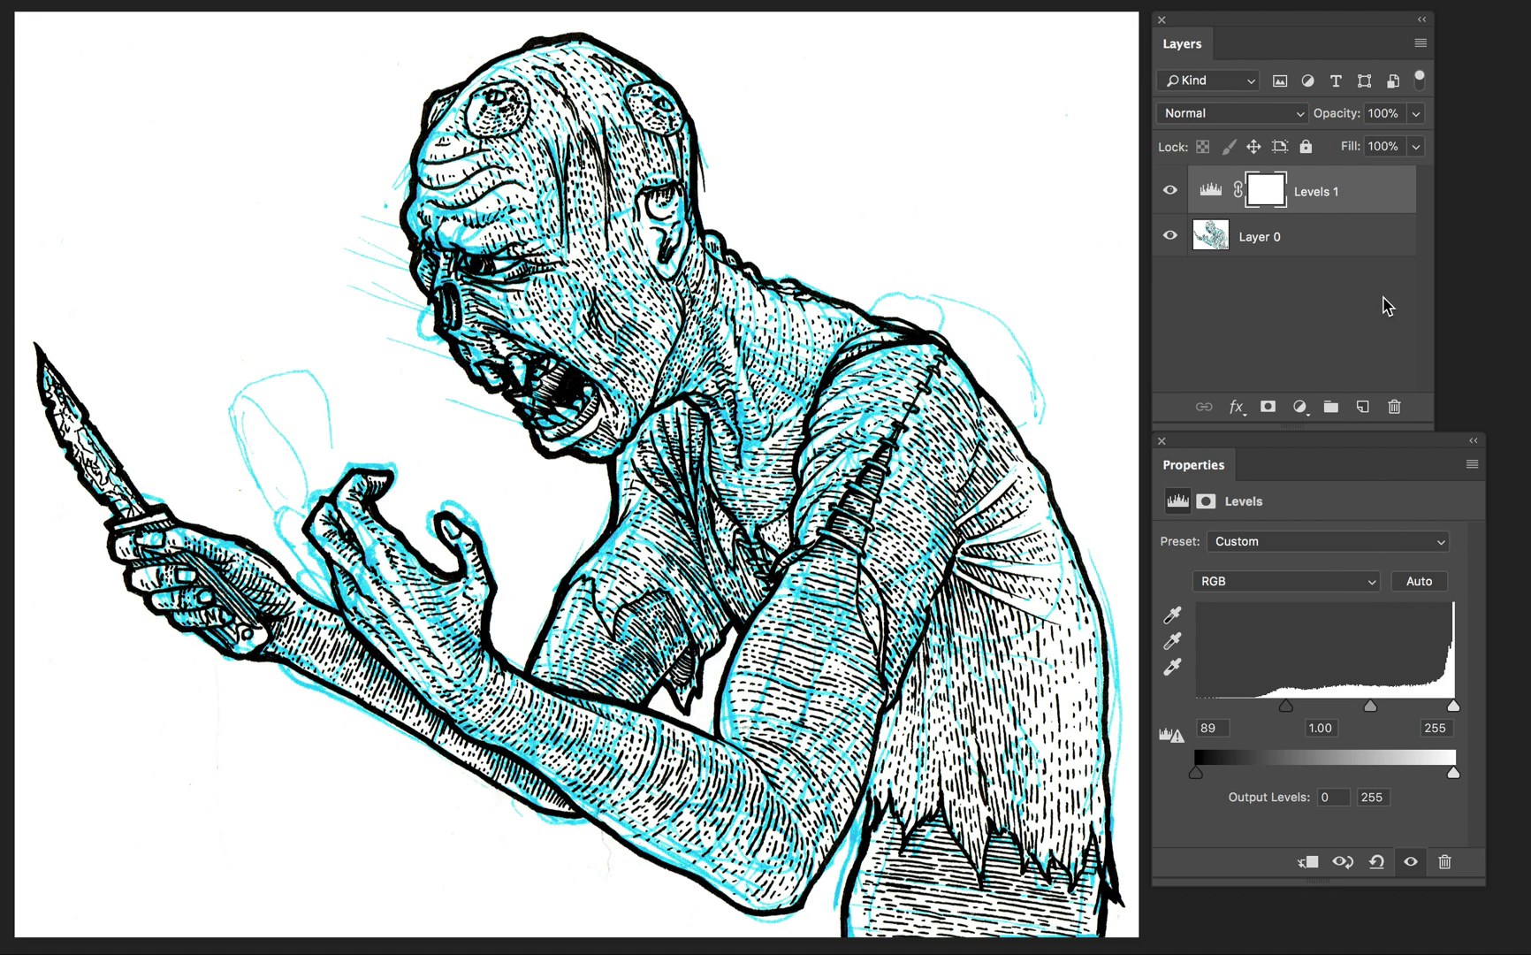
mouse_move(1319, 394)
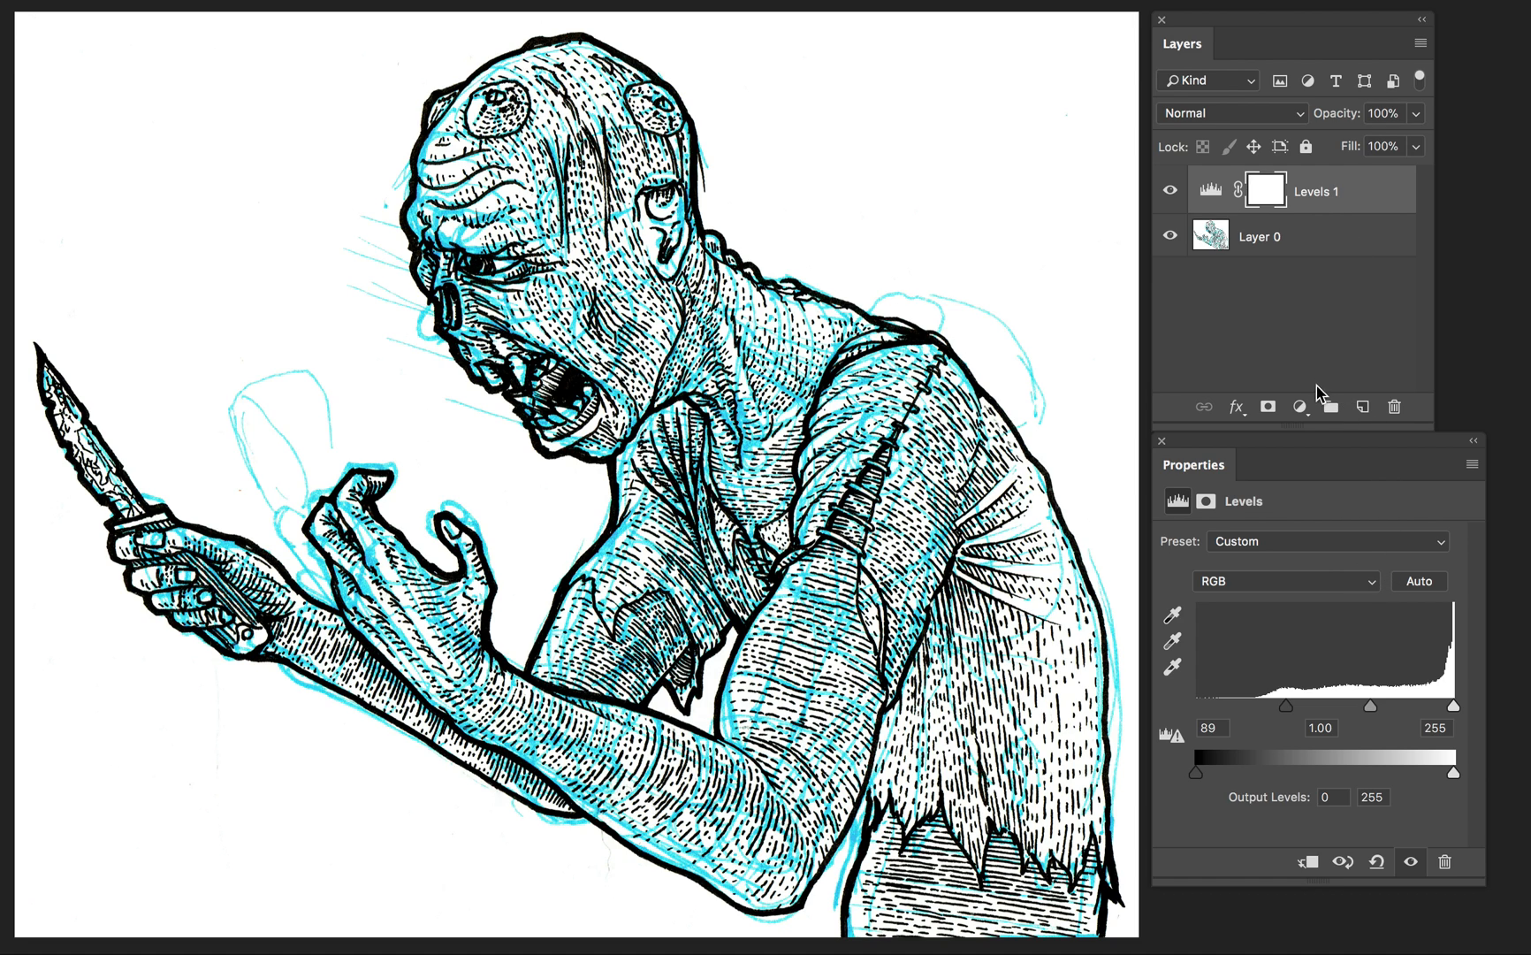
- Add a Black & White adjustment layer with Cyans pushed to 300
left_click(1300, 407)
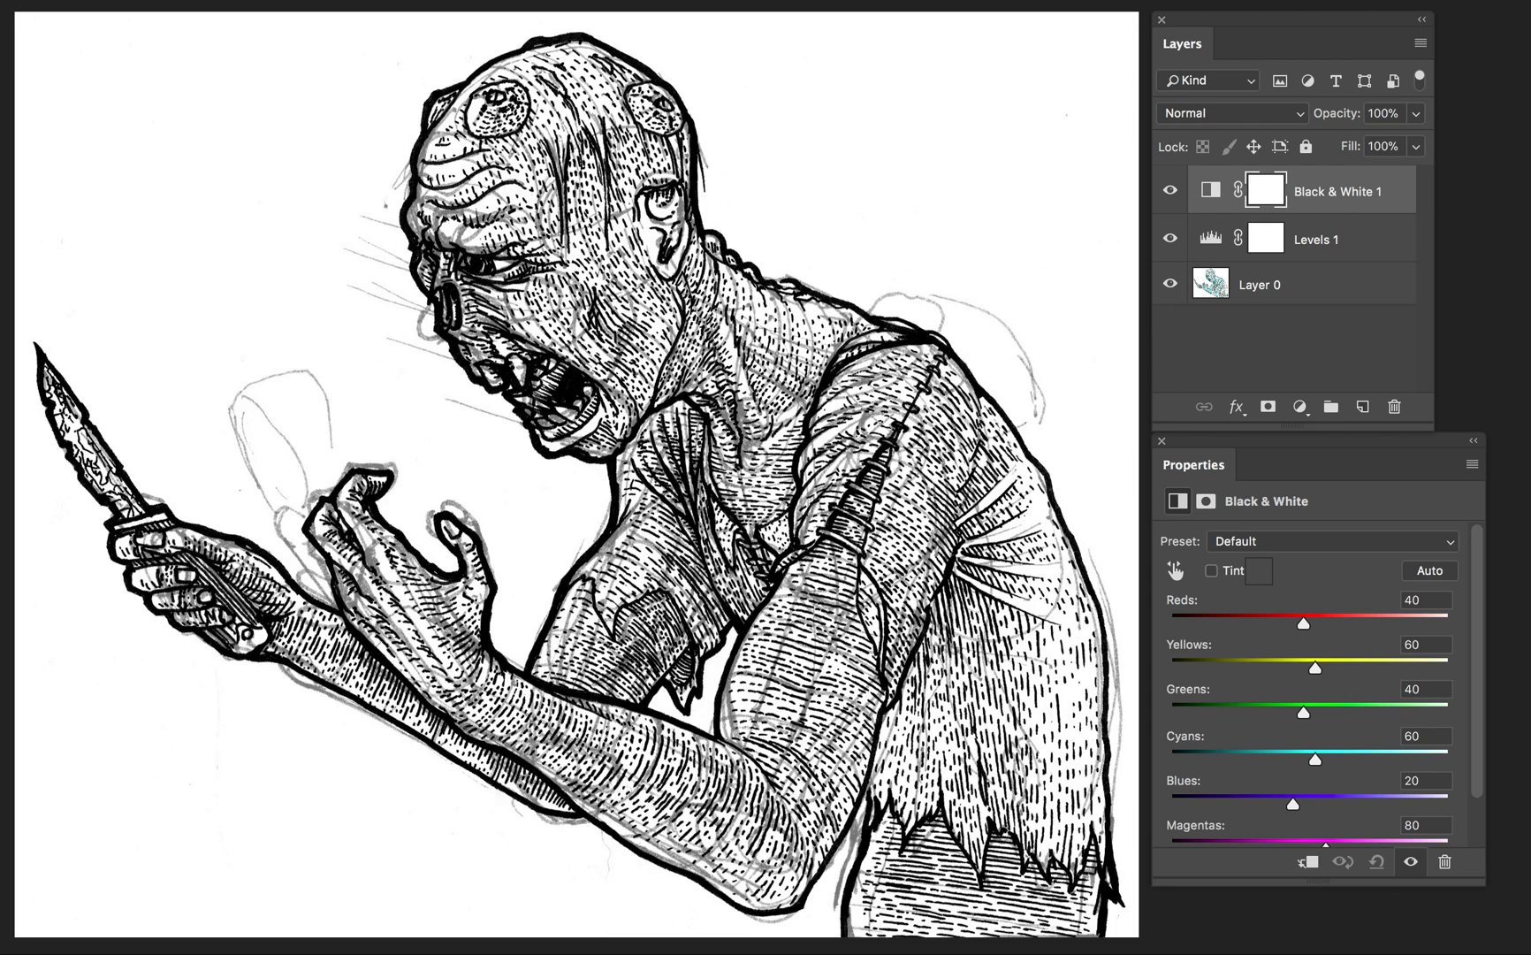
mouse_move(1300, 637)
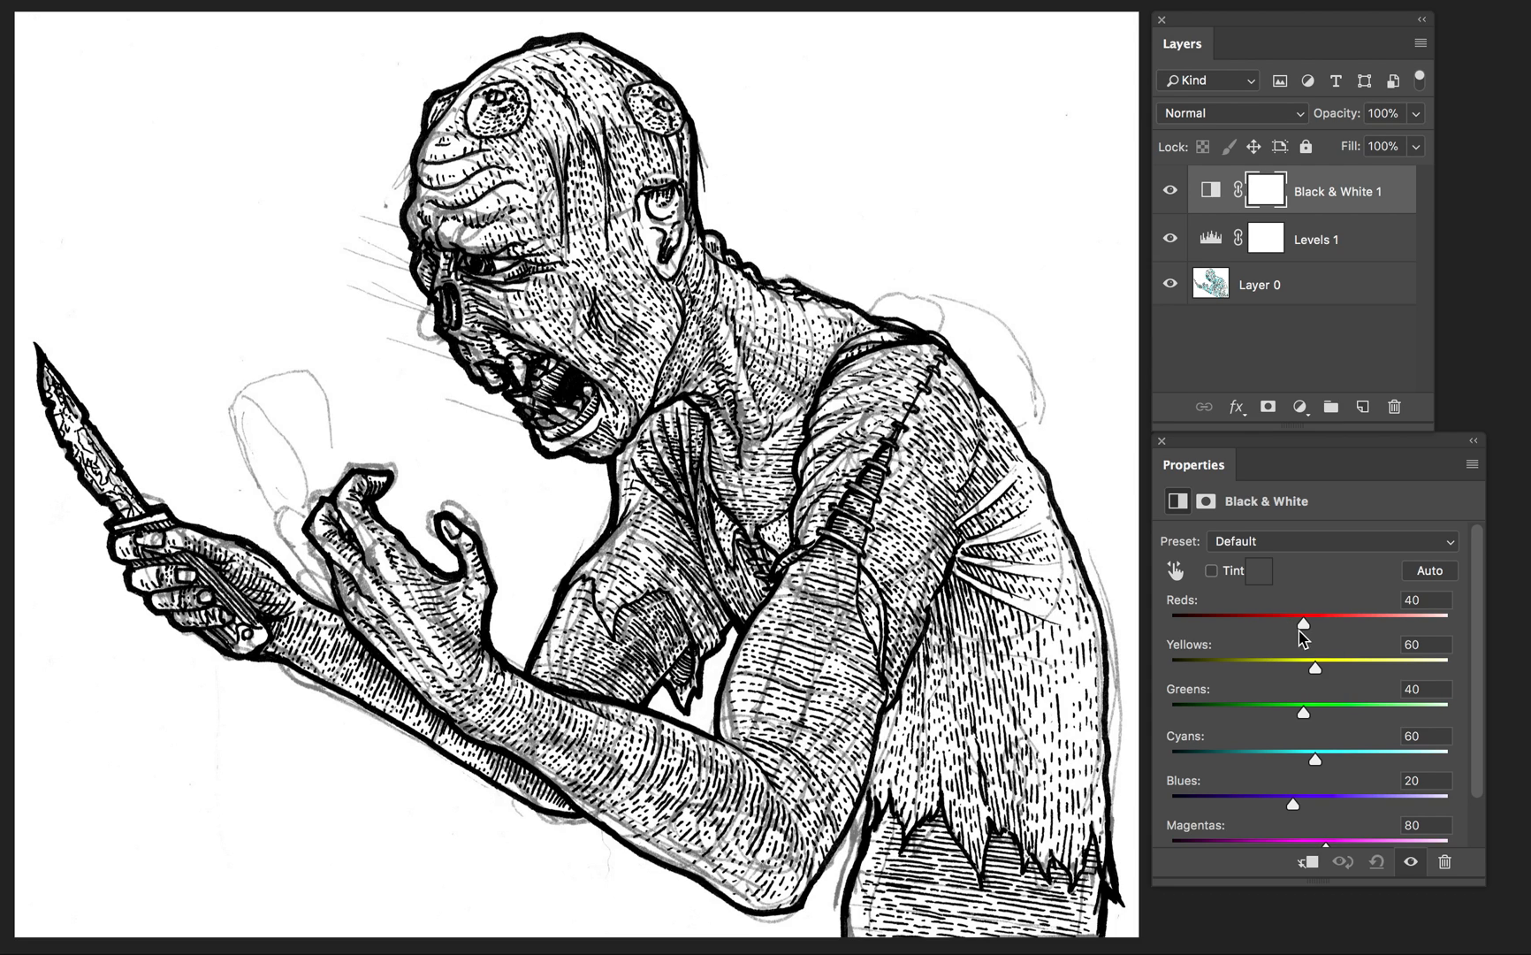
mouse_move(1318, 689)
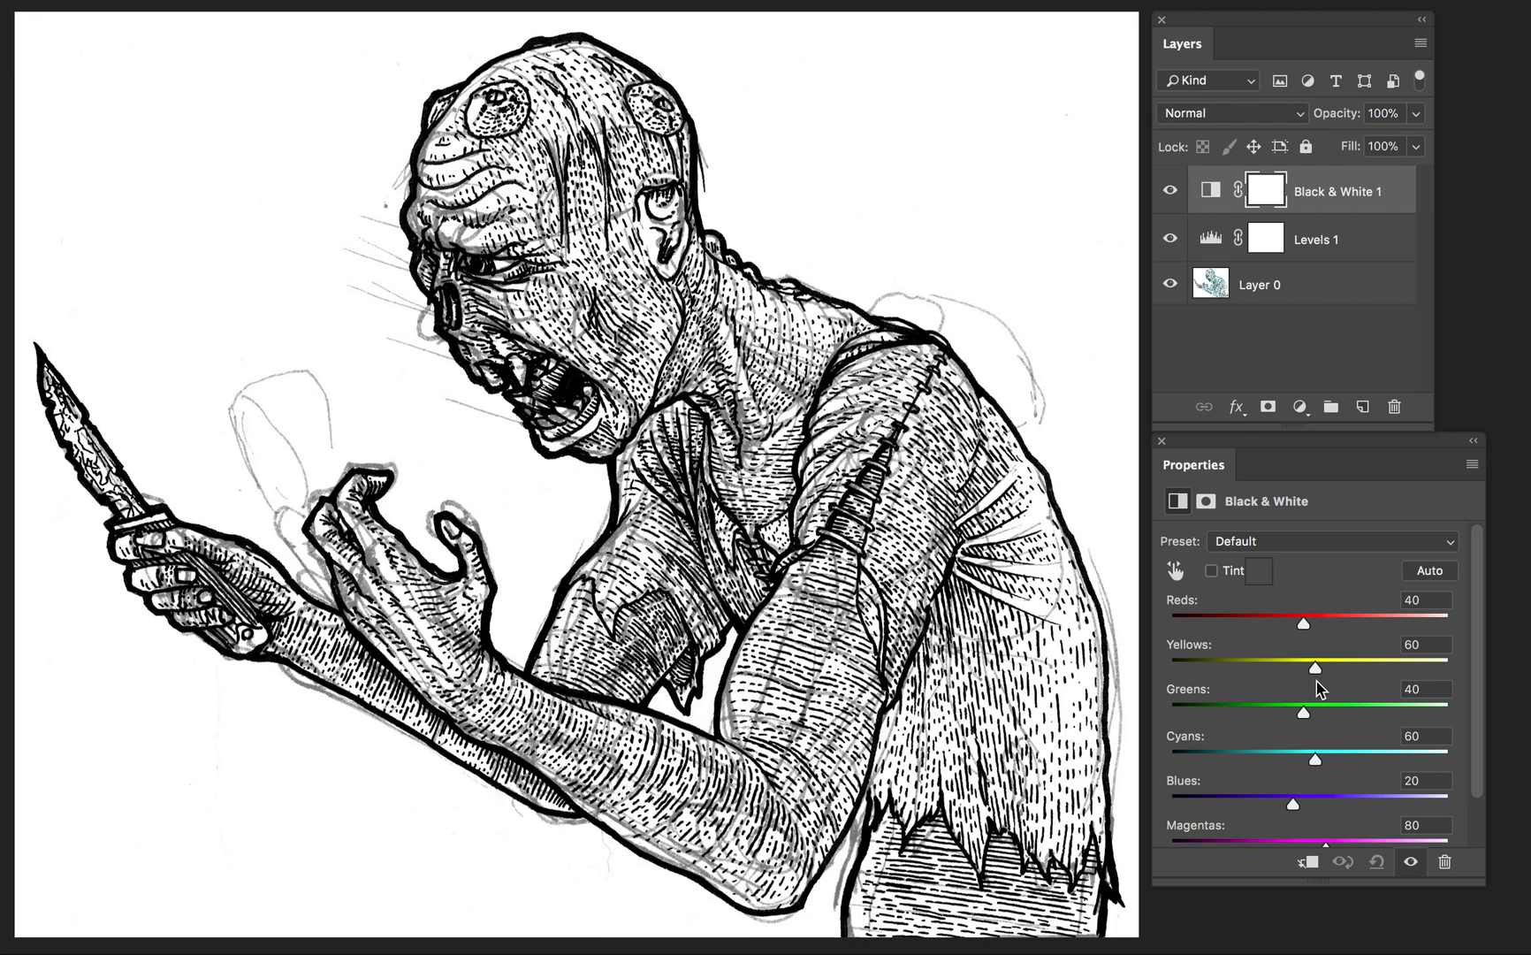
mouse_move(1319, 688)
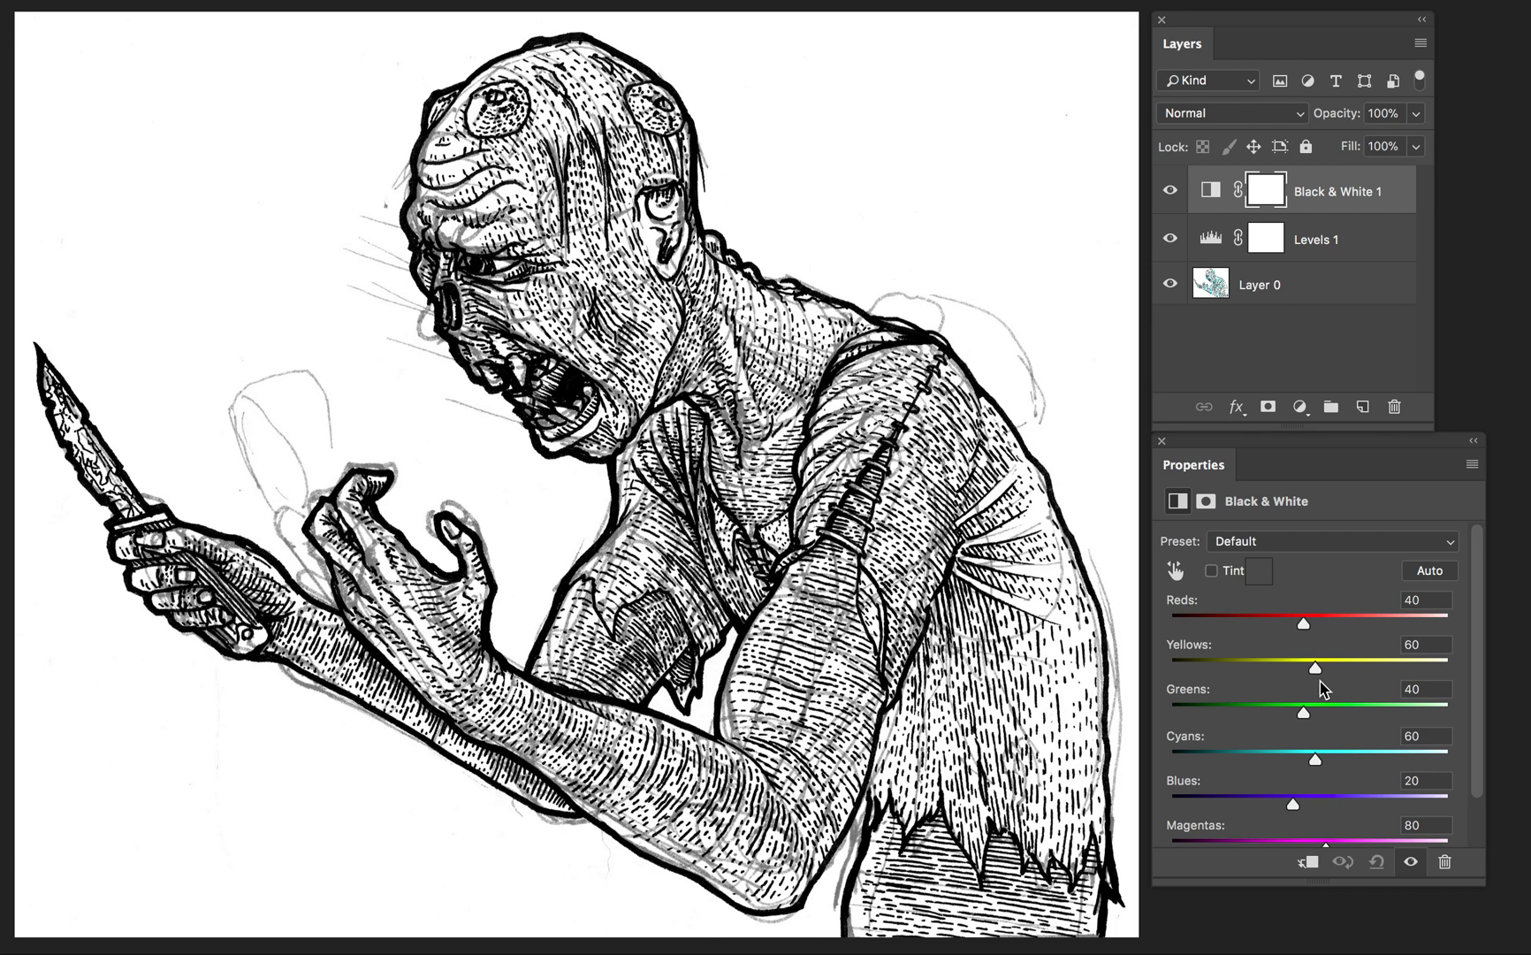
mouse_move(1319, 642)
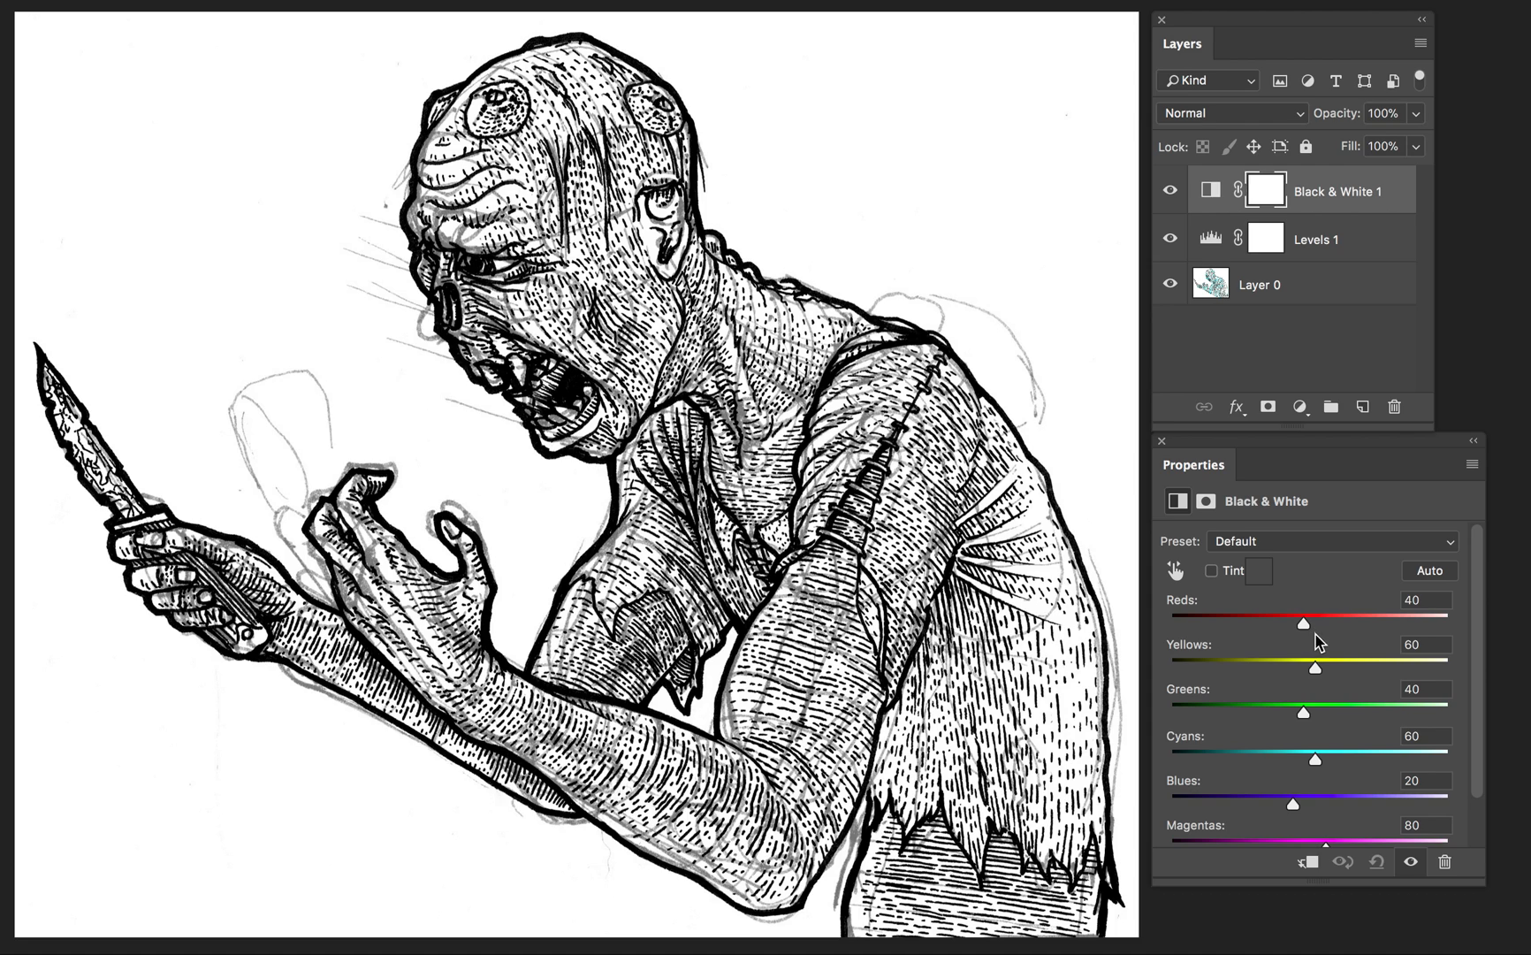
mouse_move(1326, 674)
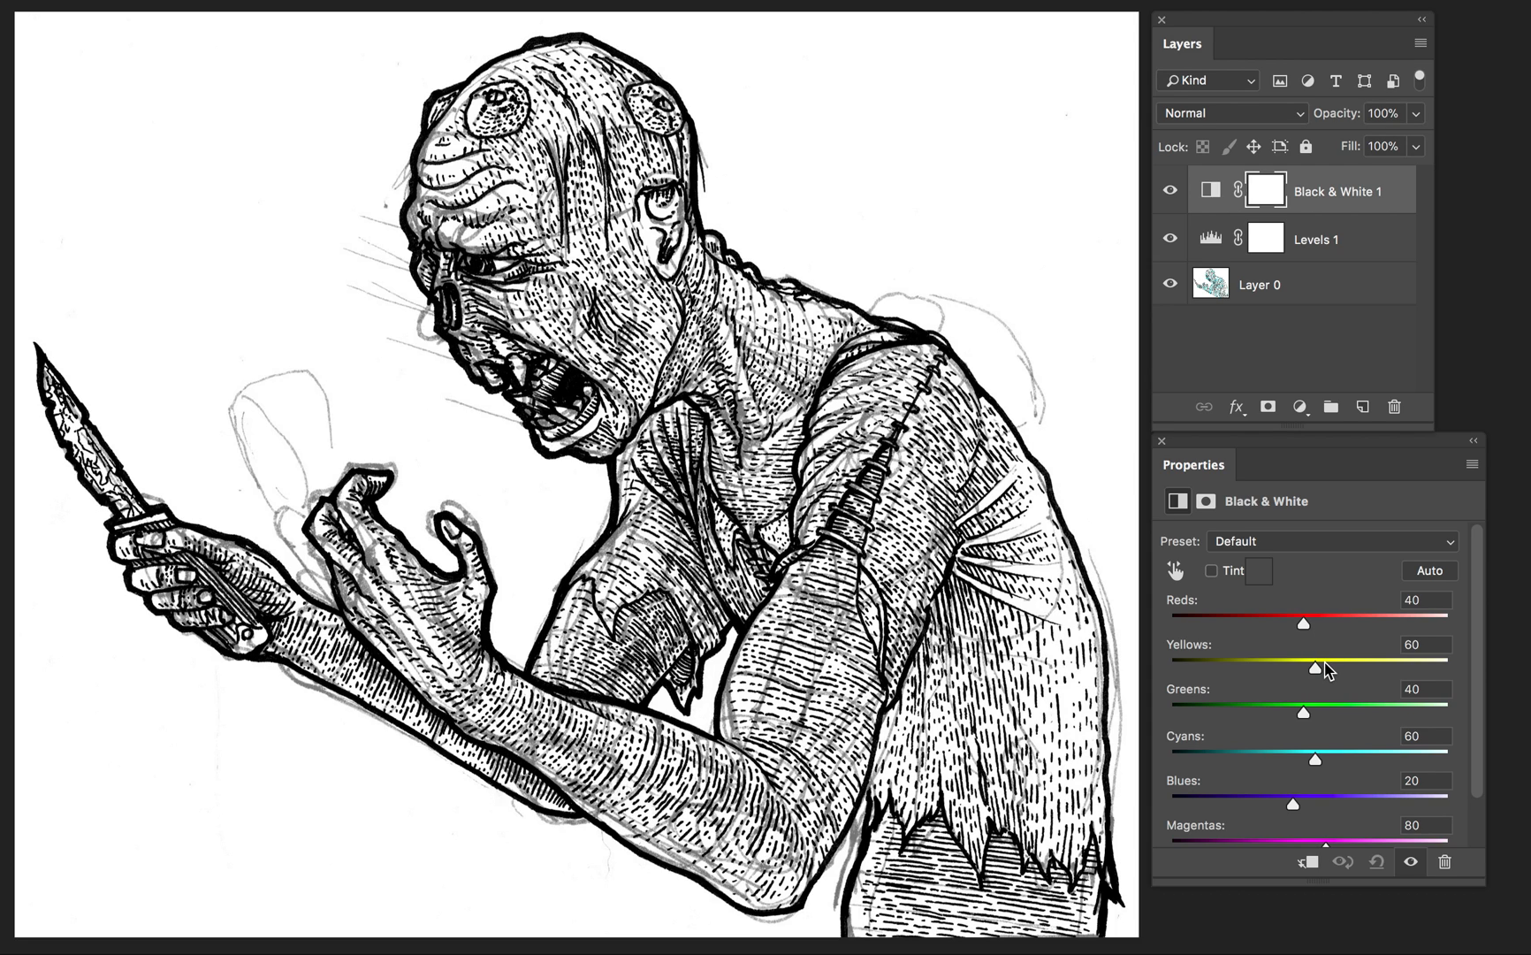
mouse_move(1318, 683)
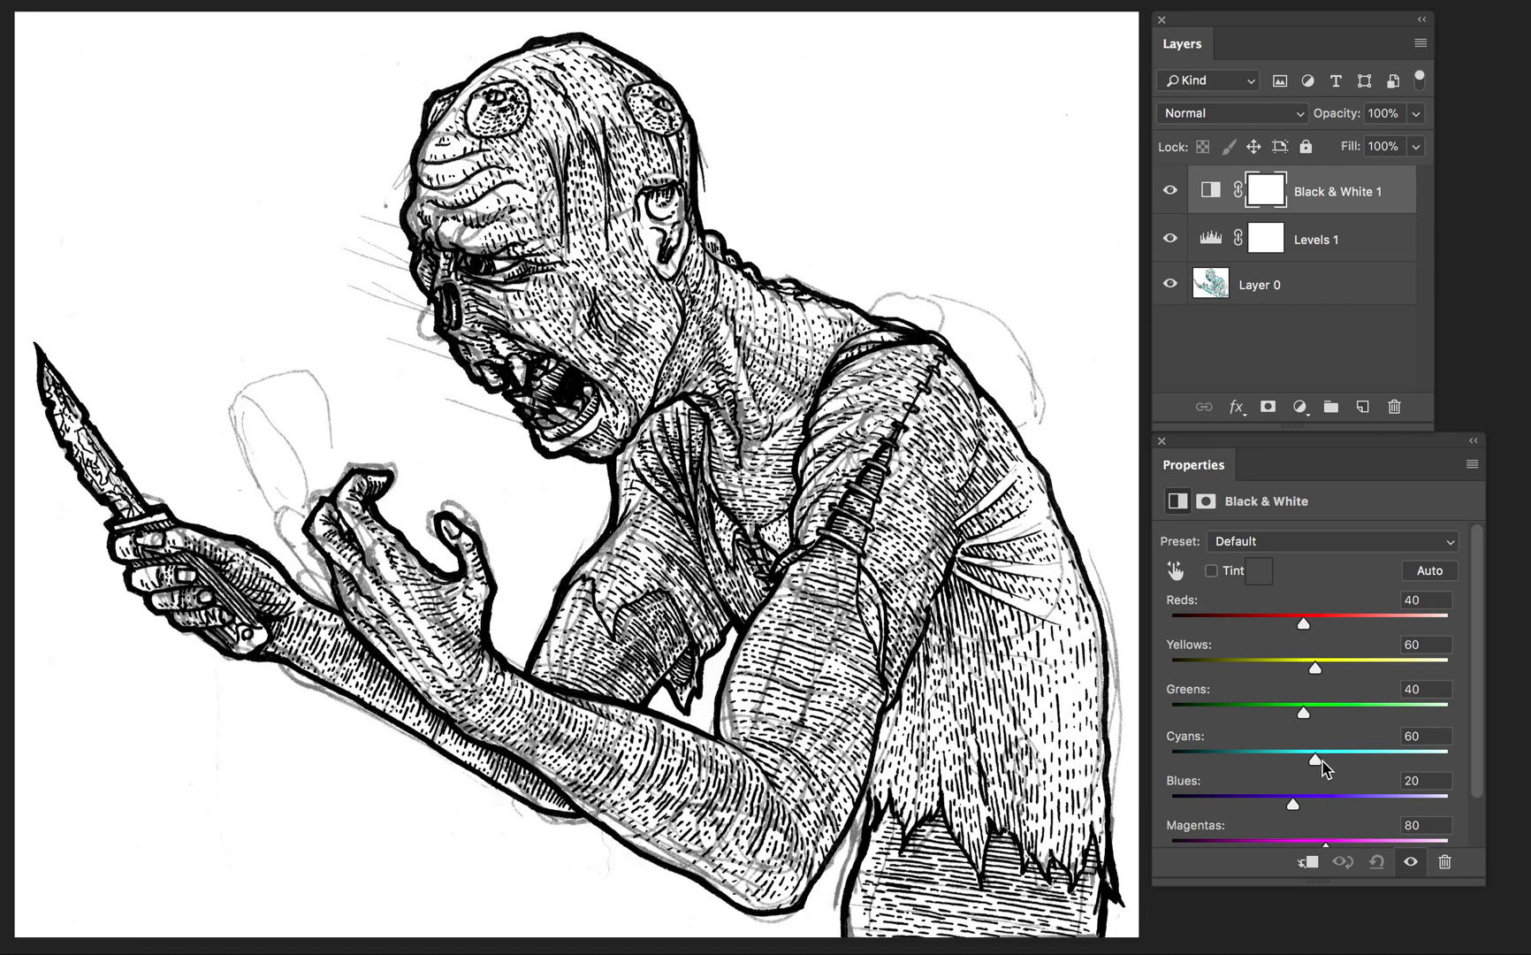
mouse_move(1266, 737)
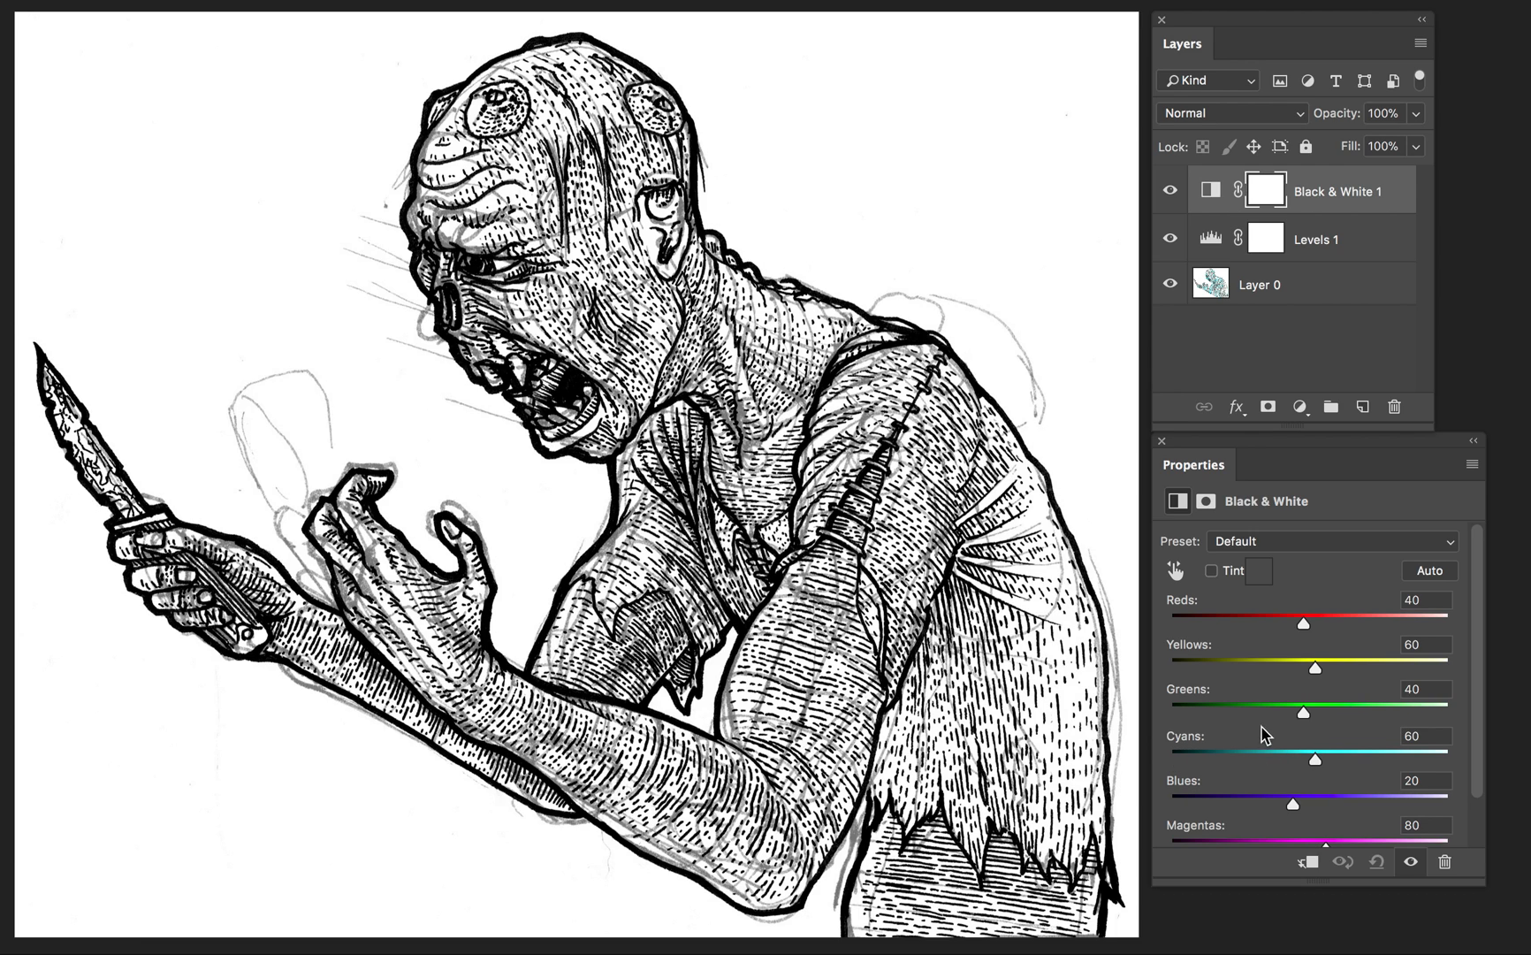
mouse_move(1300, 760)
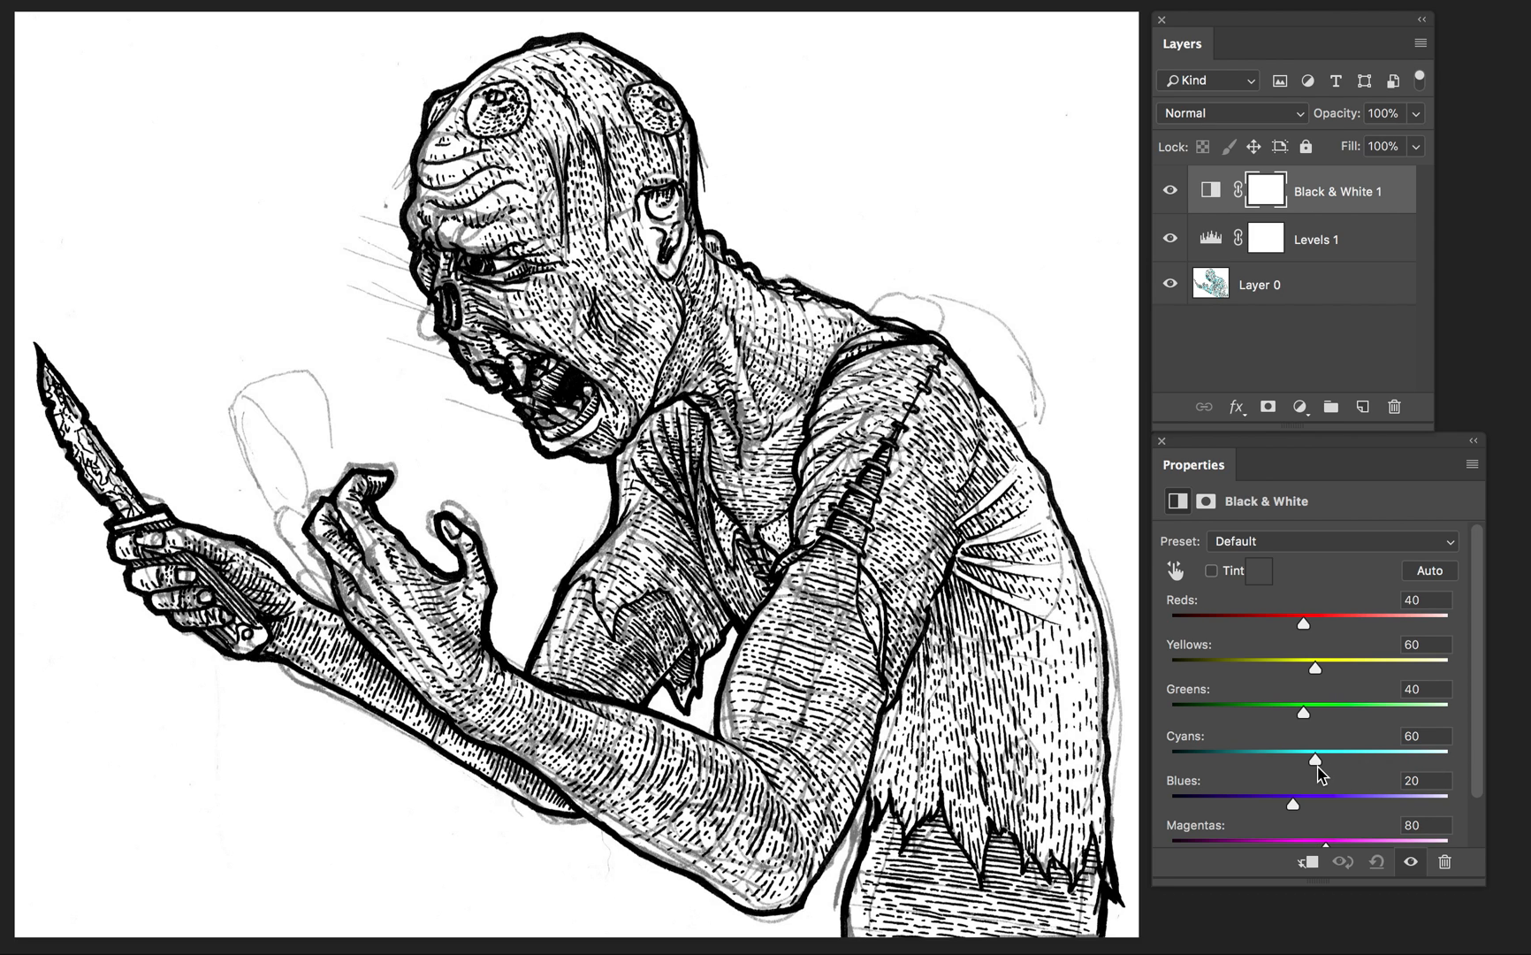
left_click_drag(1313, 760, 1316, 760)
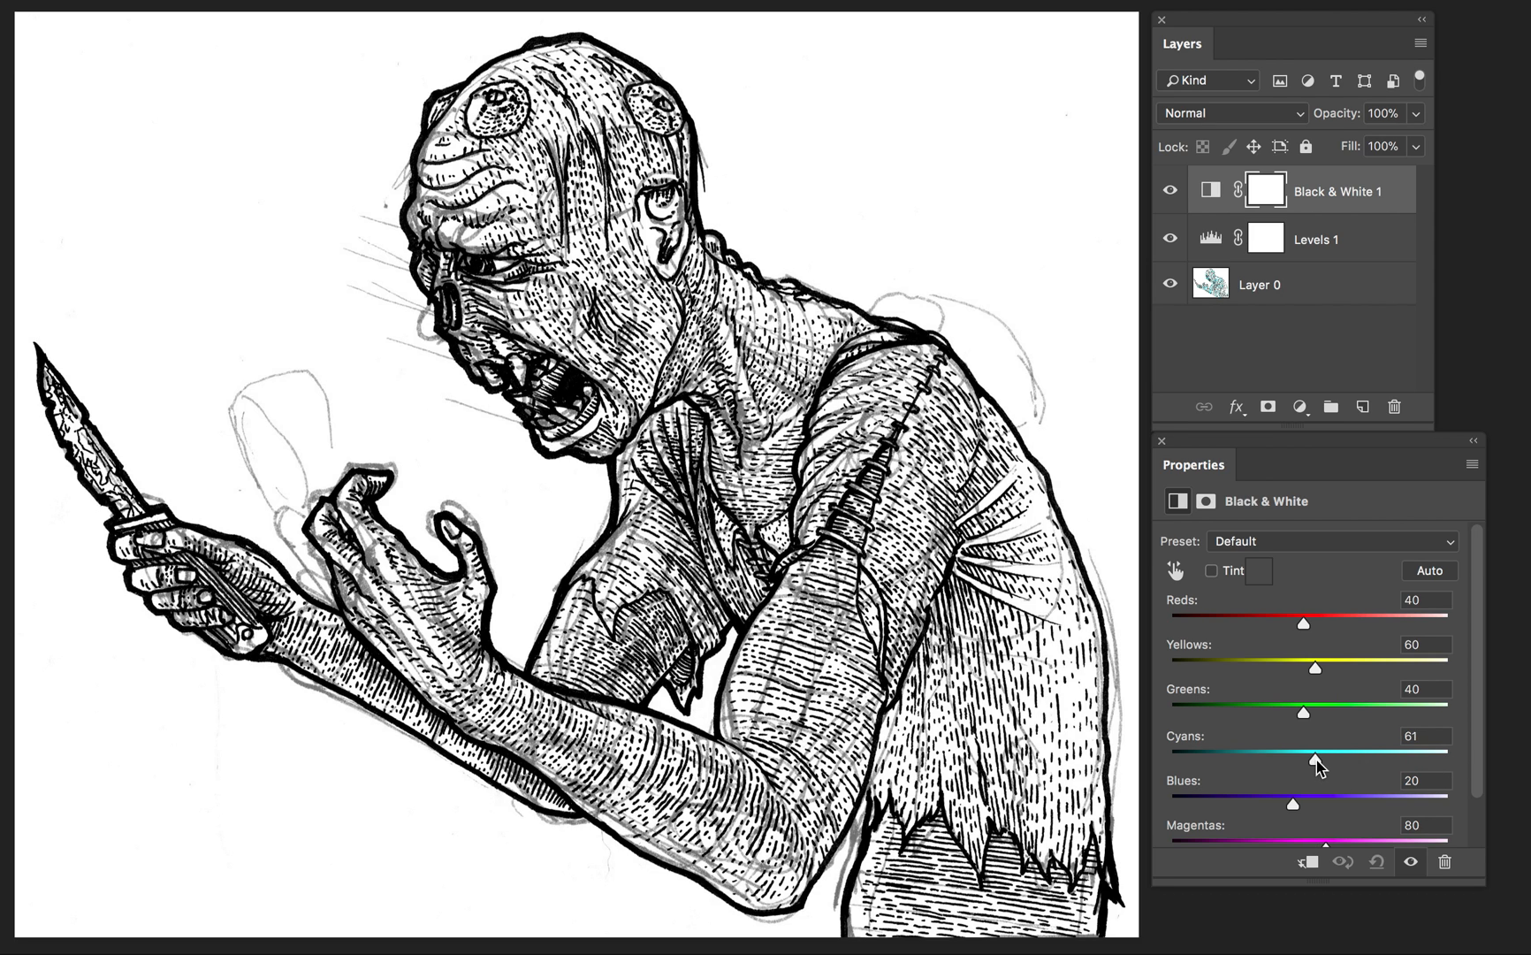
left_click_drag(1316, 759, 1416, 759)
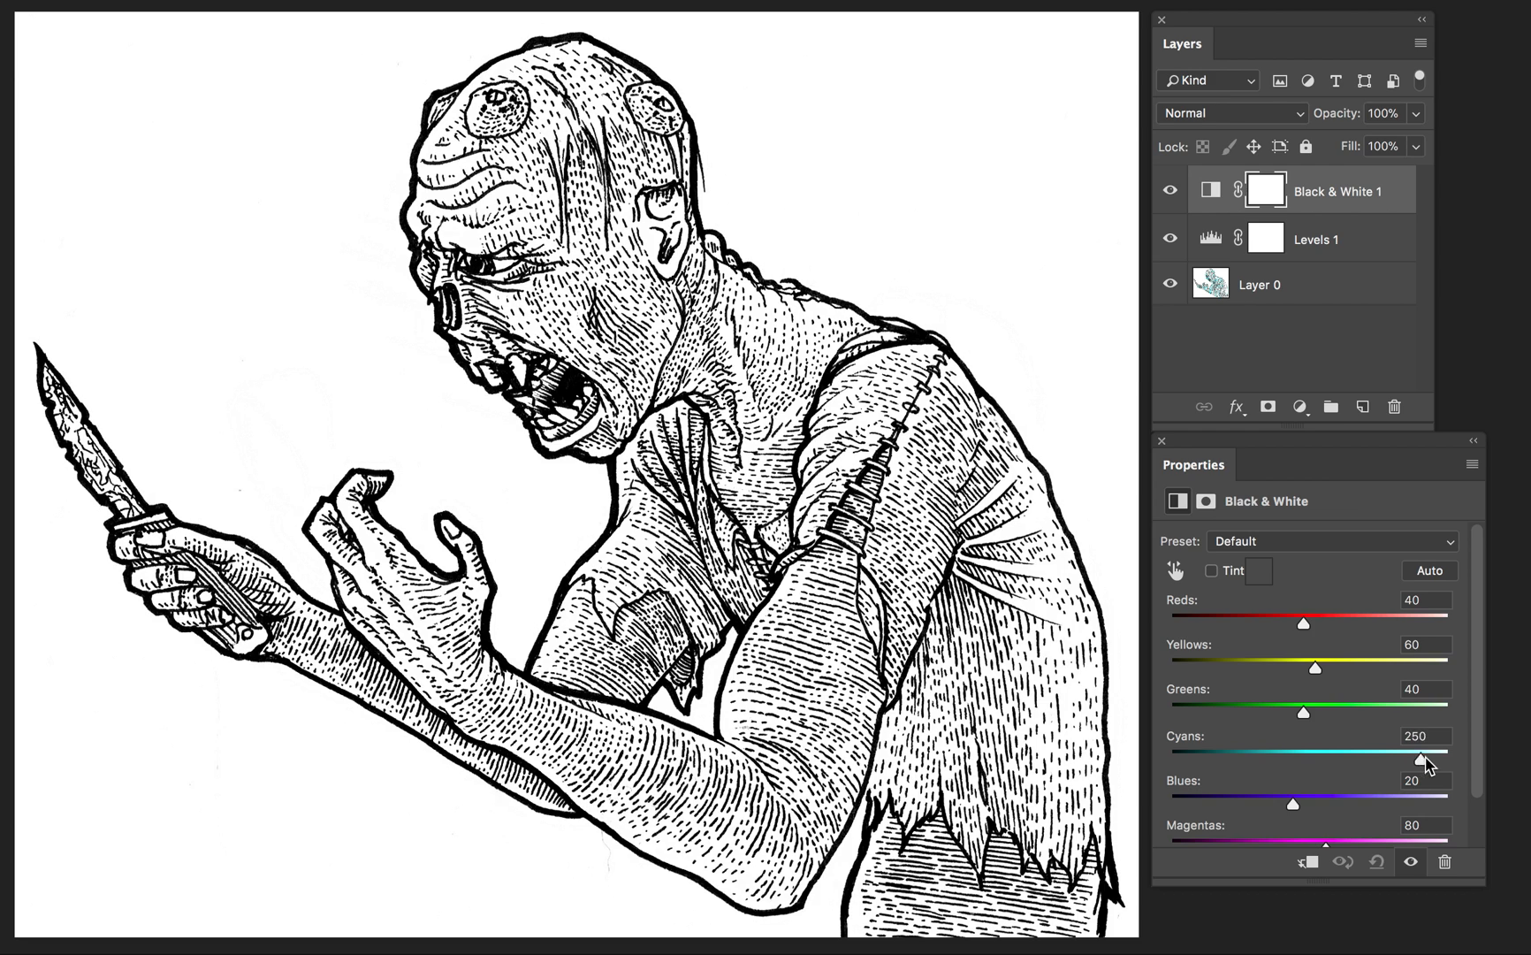
left_click_drag(1423, 760, 1446, 760)
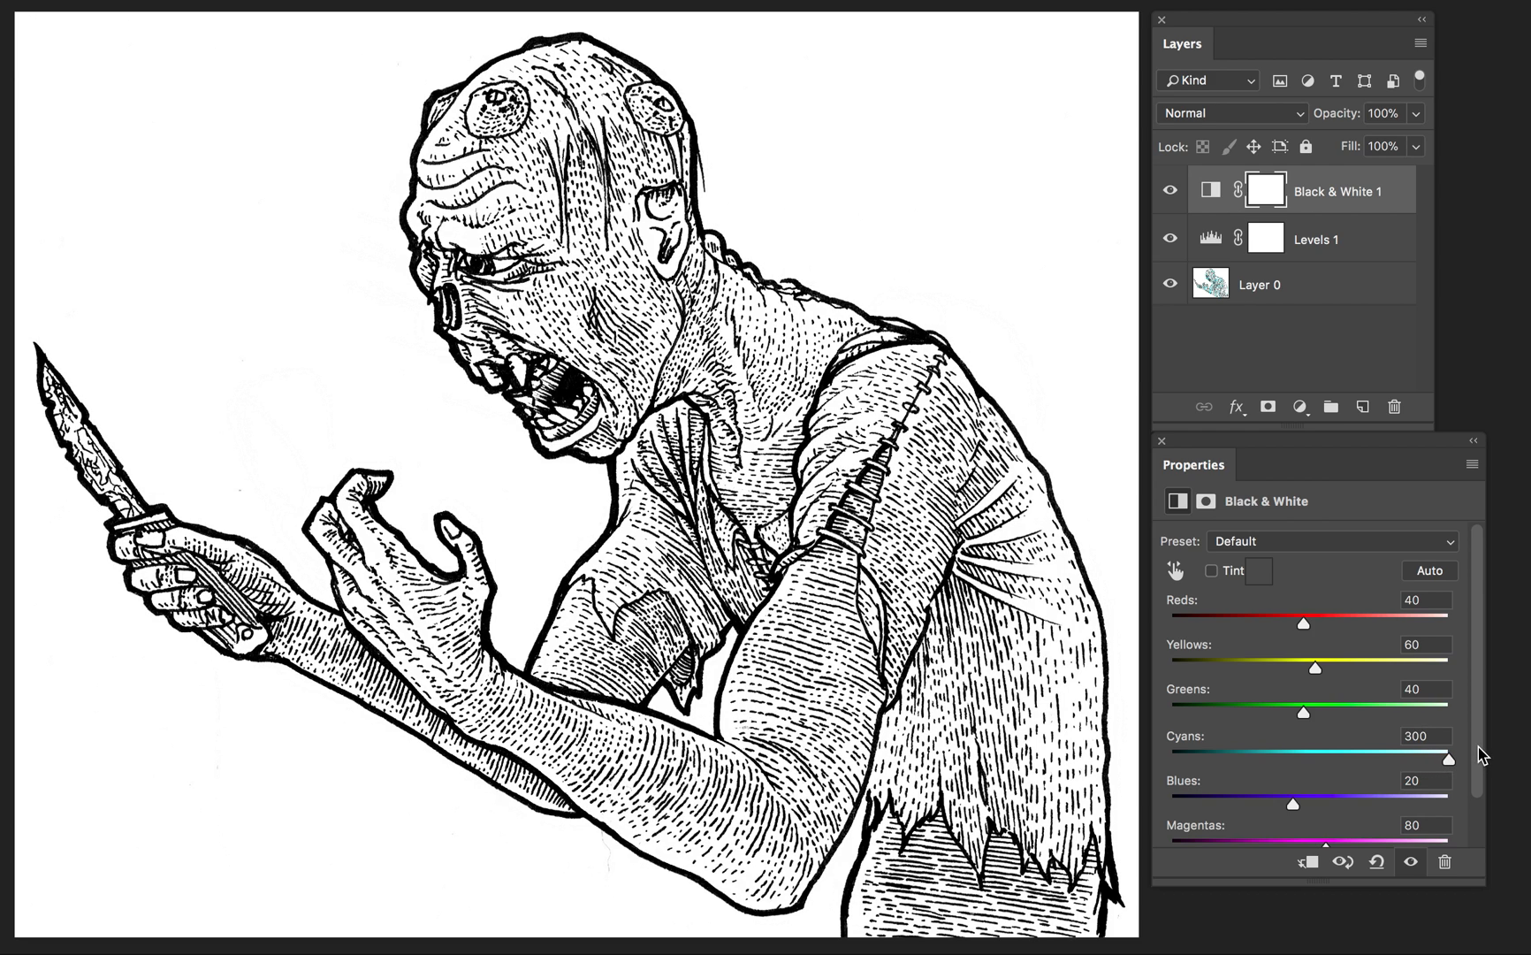
mouse_move(1467, 761)
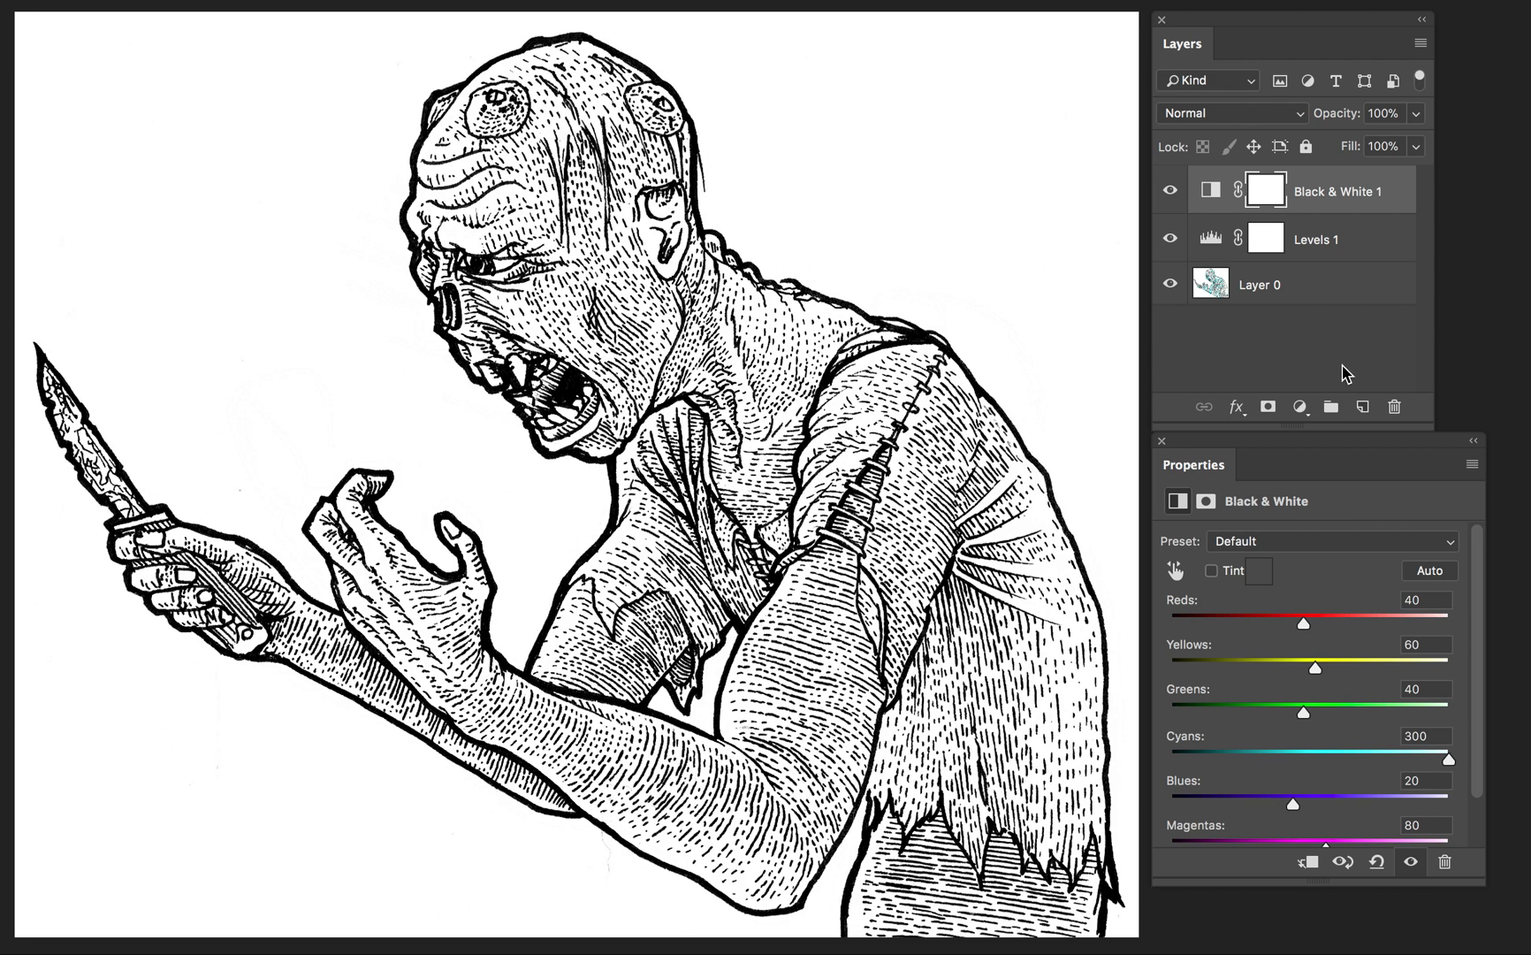
mouse_move(1338, 382)
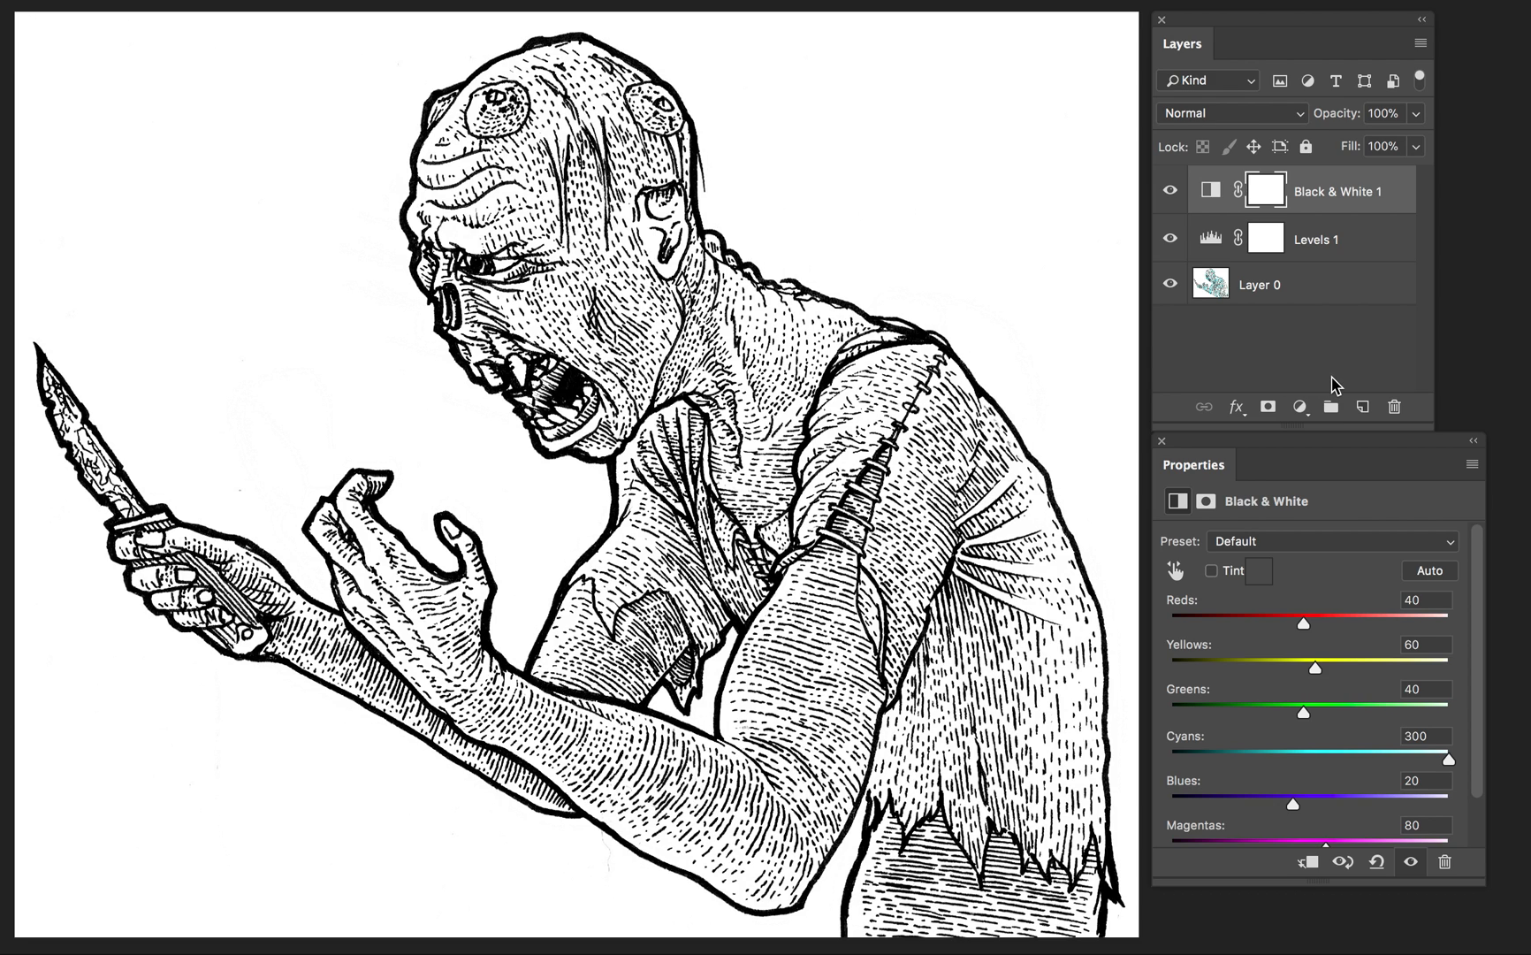
- Add a Solid Color fill layer using #ffffff white
left_click(1299, 406)
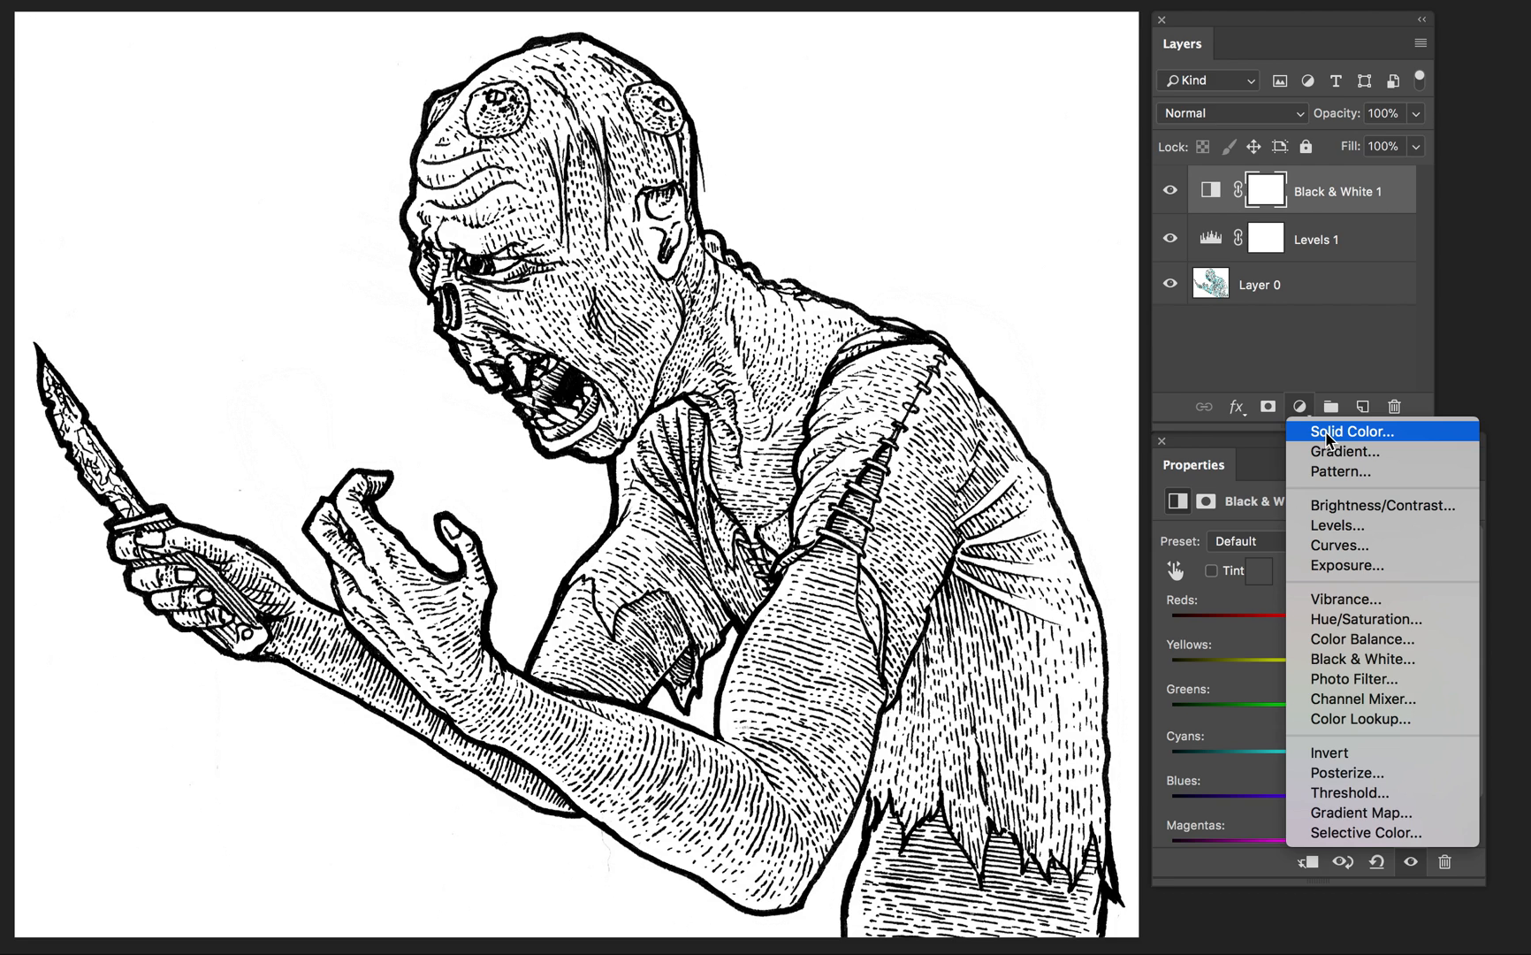
left_click(1351, 430)
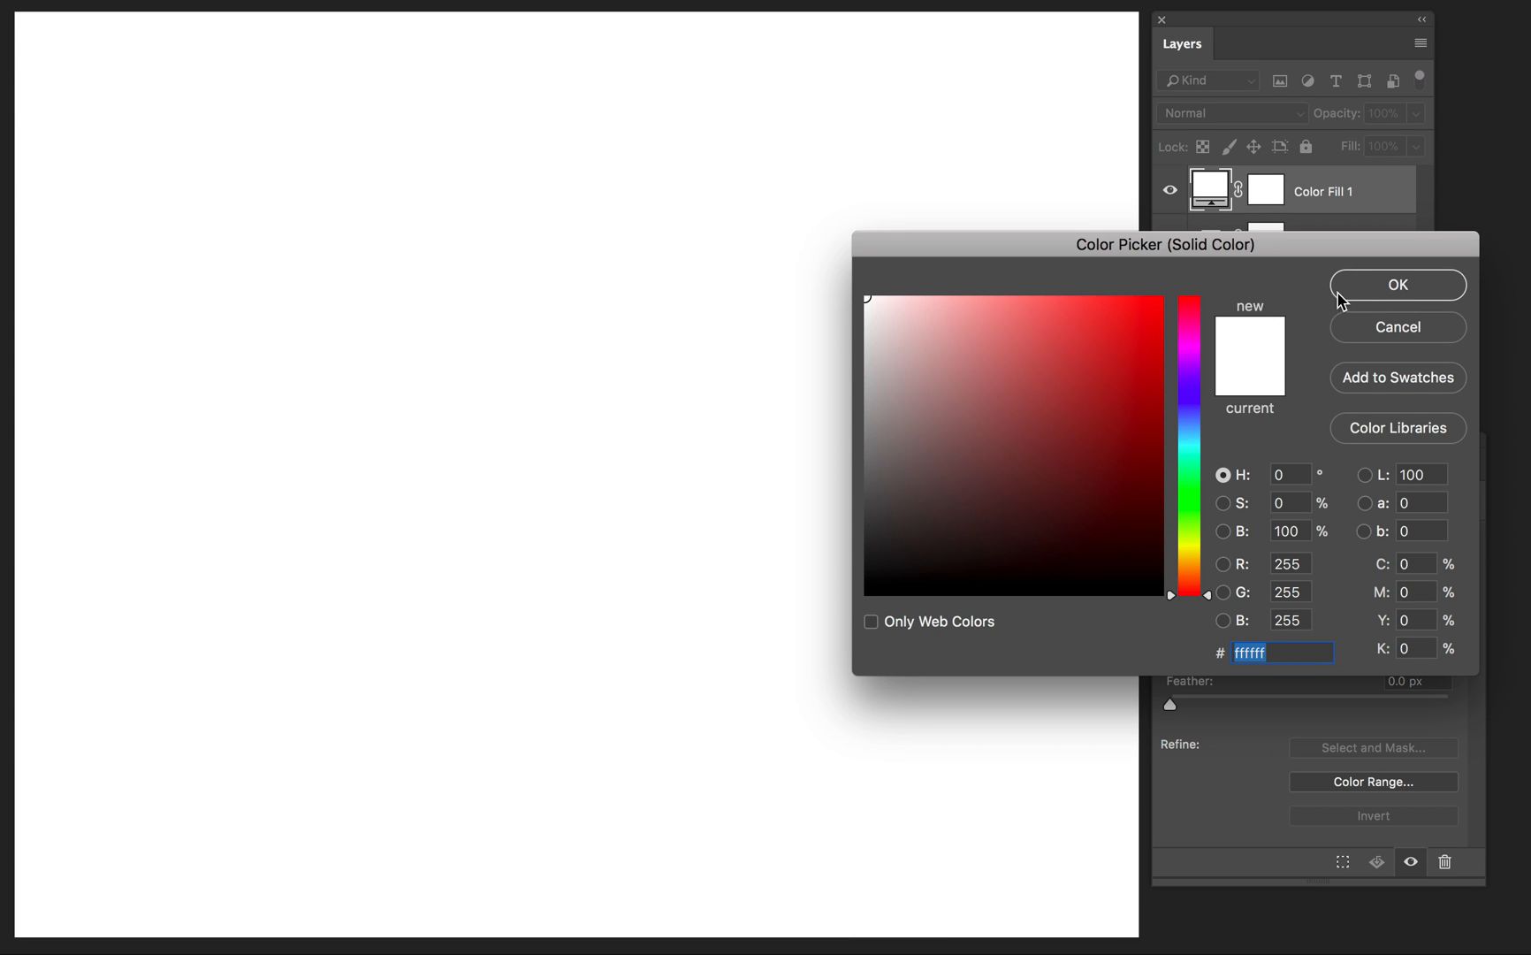
left_click(1395, 283)
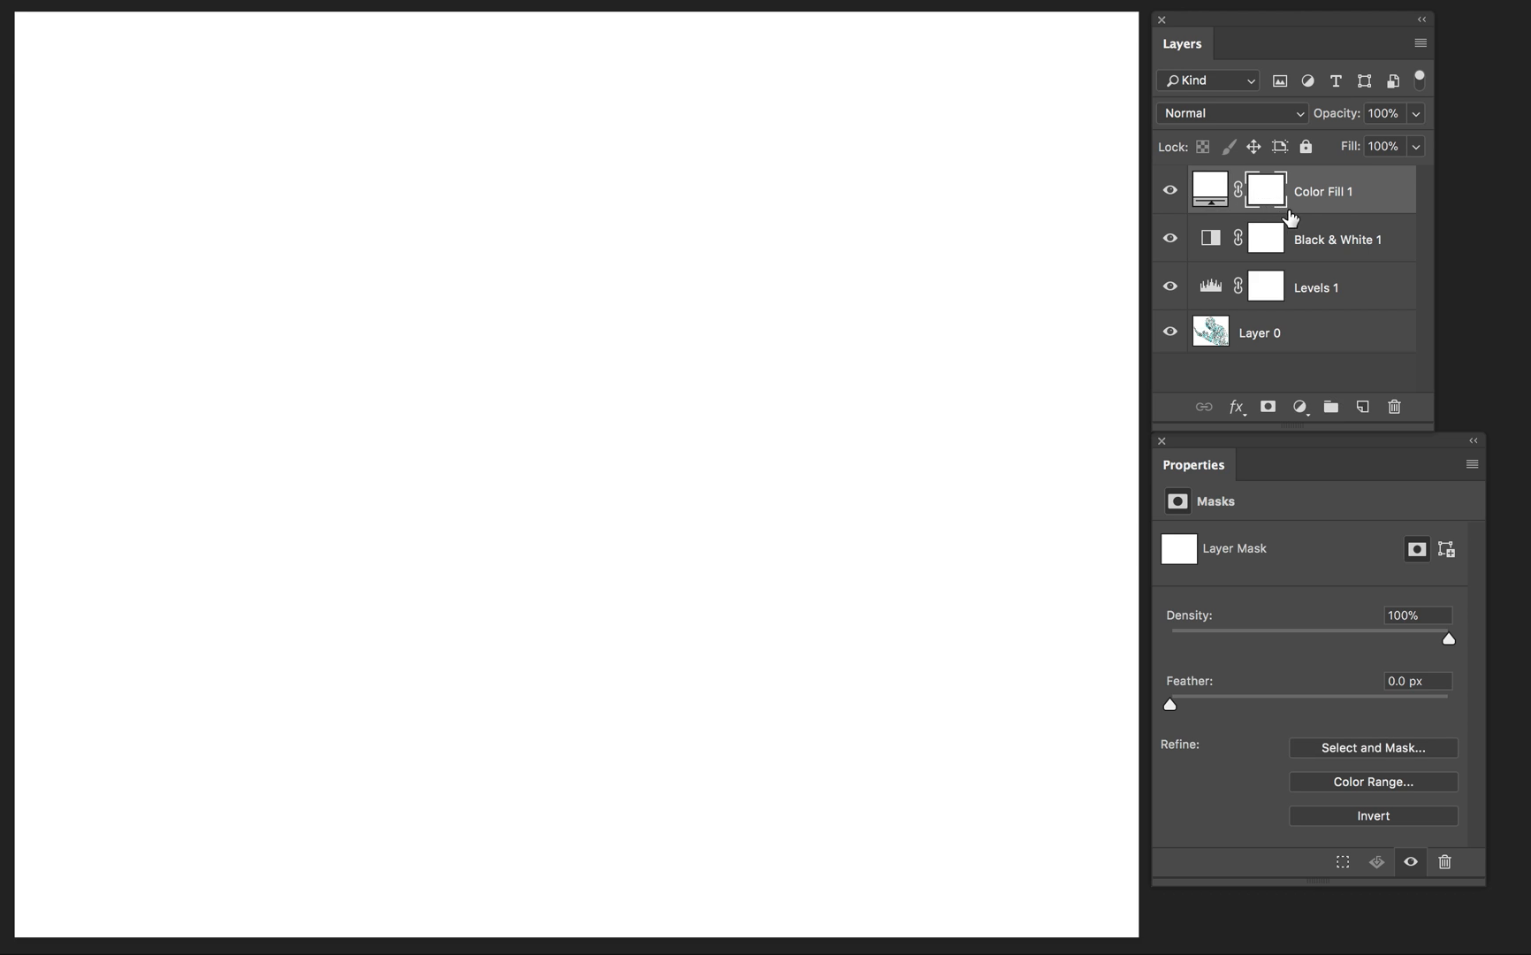